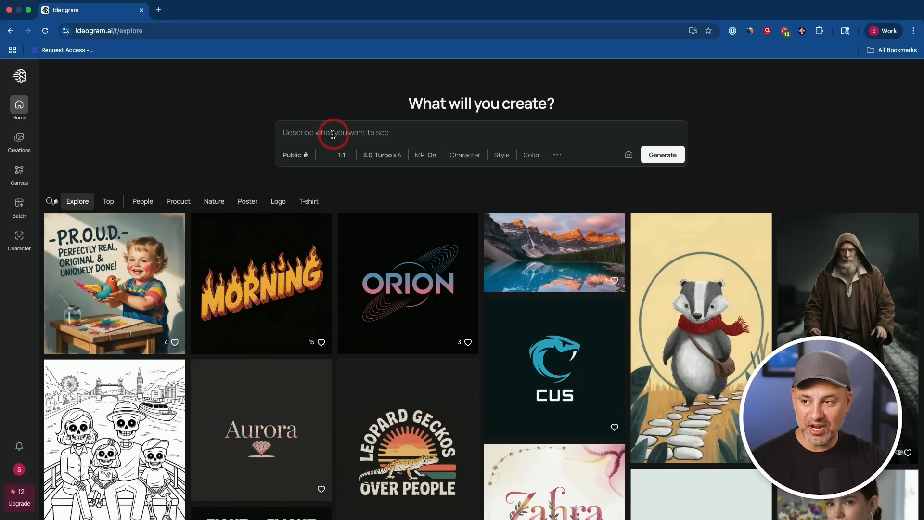
mouse_move(314, 133)
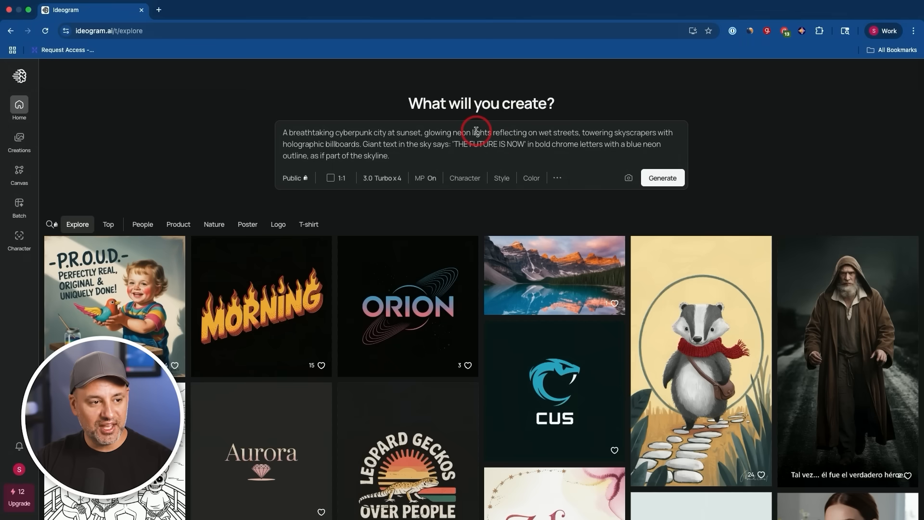
mouse_move(483, 145)
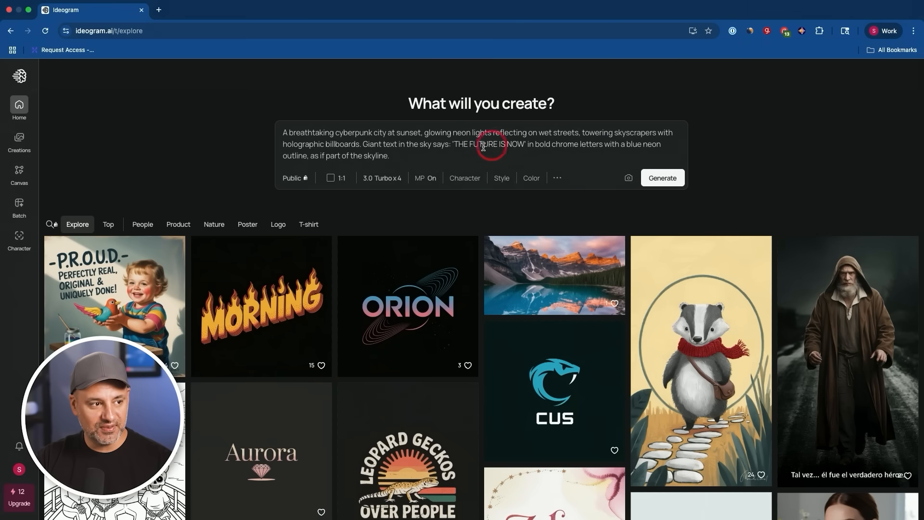
Step: Change the cyberpunk prompt's aspect ratio from 1:1 to 16:9 and set Magic Prompt to On
left_click(336, 178)
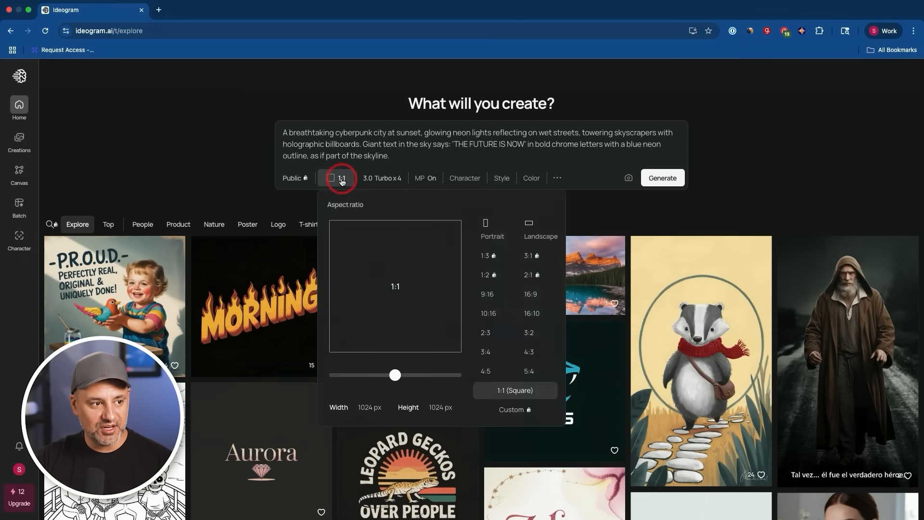
left_click(531, 313)
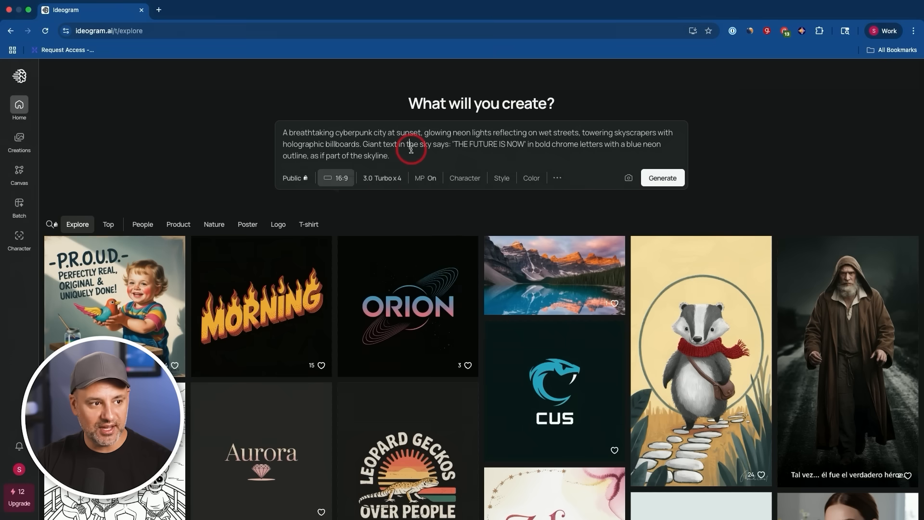
left_click(425, 178)
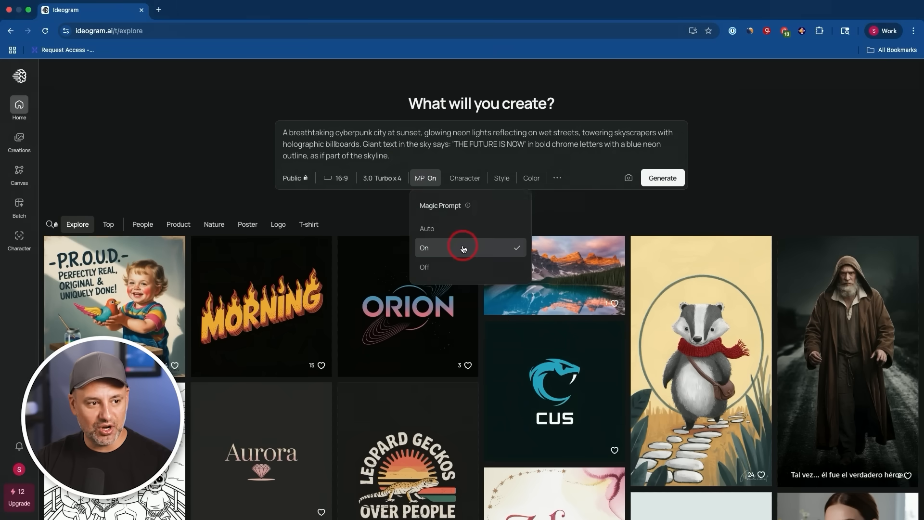
left_click(414, 150)
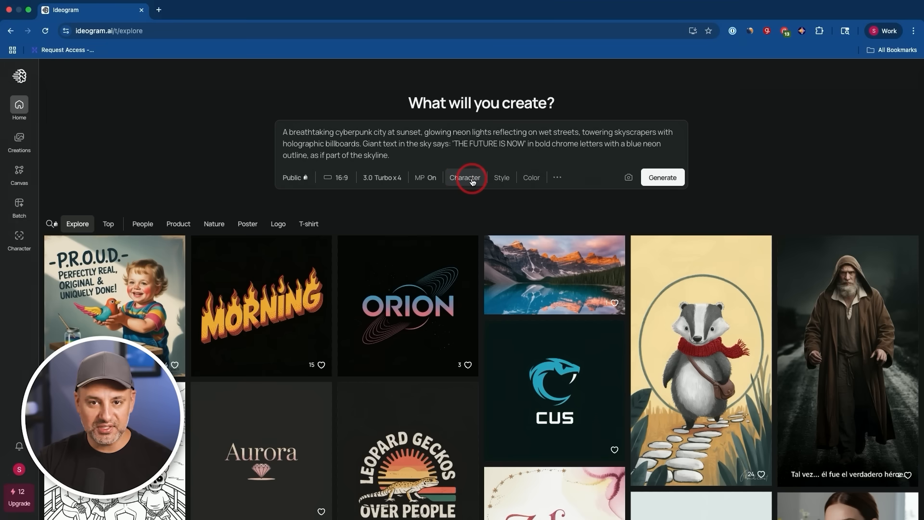
Step: Look over the Character reference options, then bring up the Color palette list
left_click(502, 178)
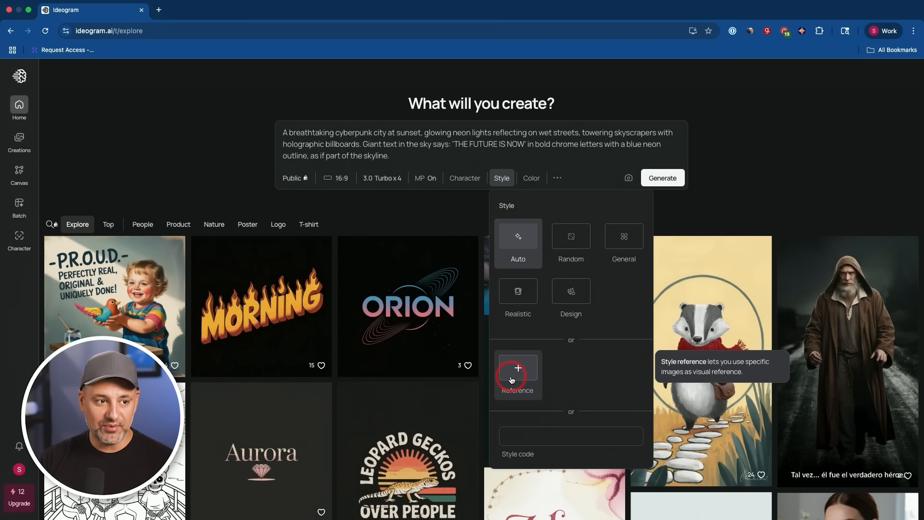
left_click(532, 178)
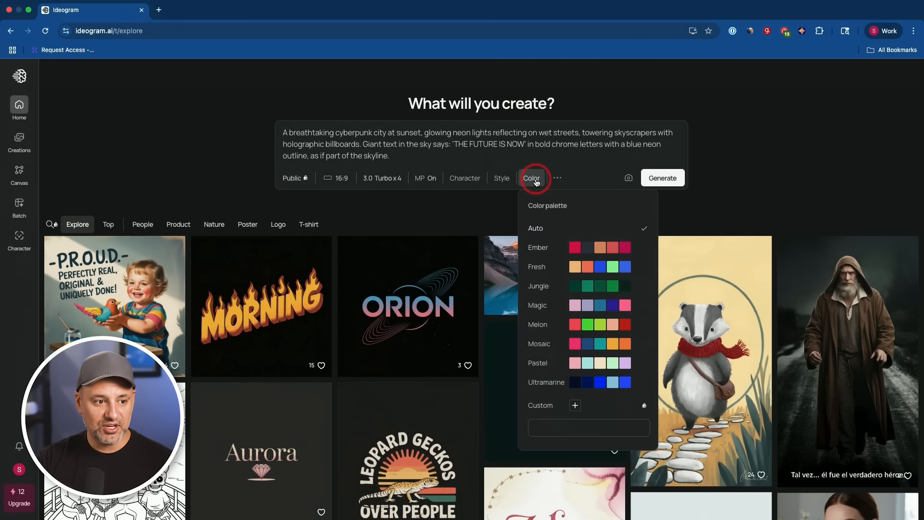
mouse_move(583, 202)
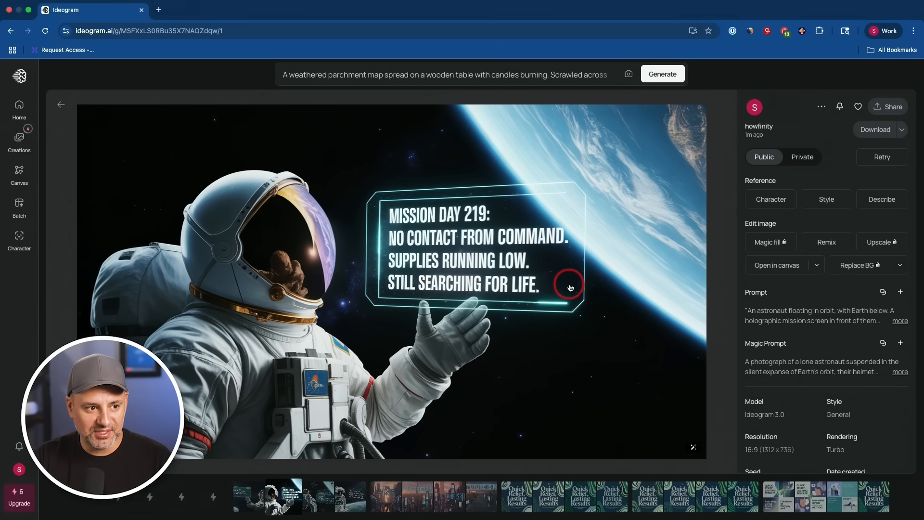
Step: Open the astronaut image from Creations to view its details page
left_click(519, 497)
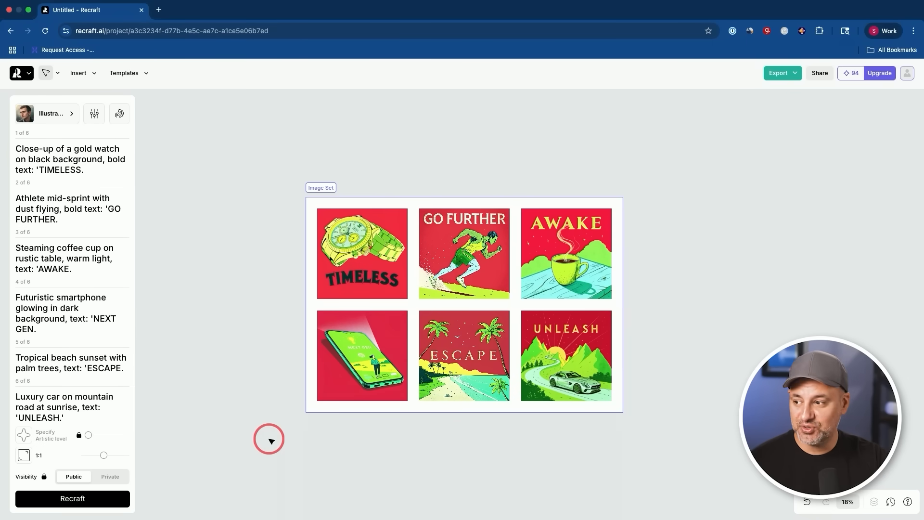
mouse_move(332, 197)
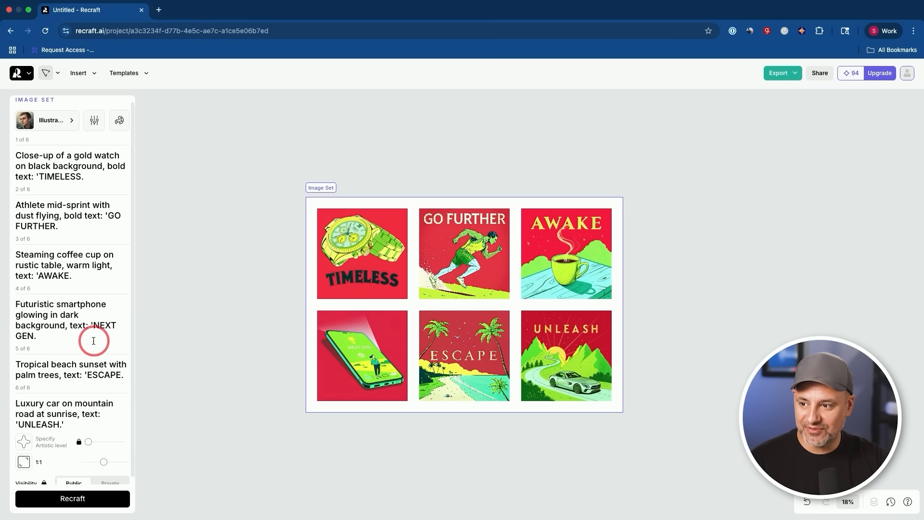
mouse_move(634, 301)
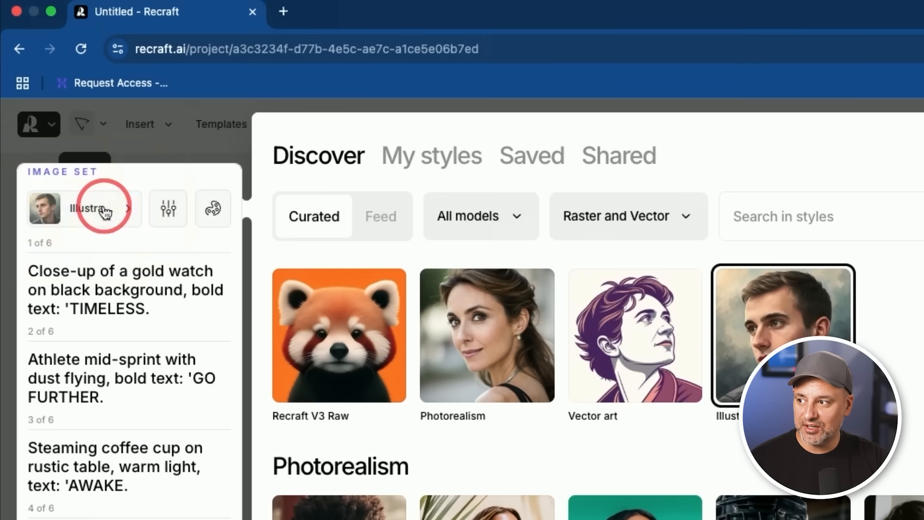
Step: Open the style library and apply Photorealism to the six-image ad set
left_click(786, 332)
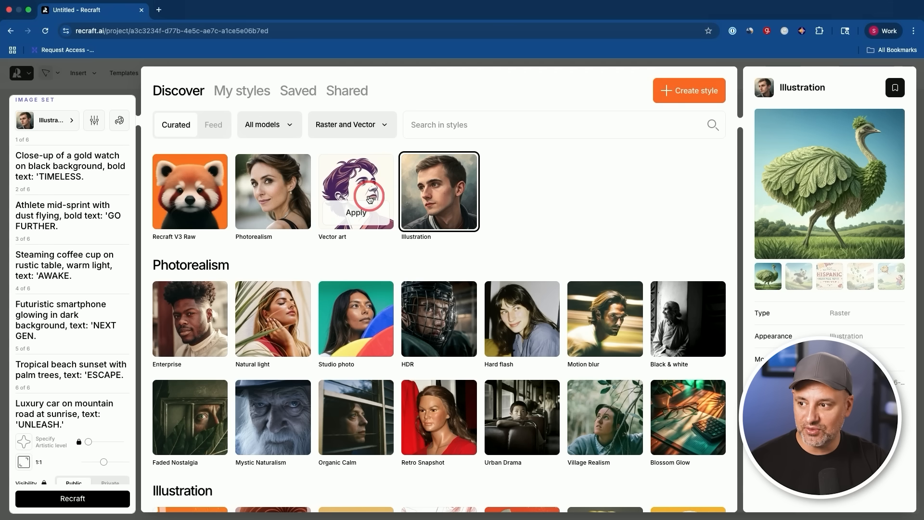
mouse_move(267, 189)
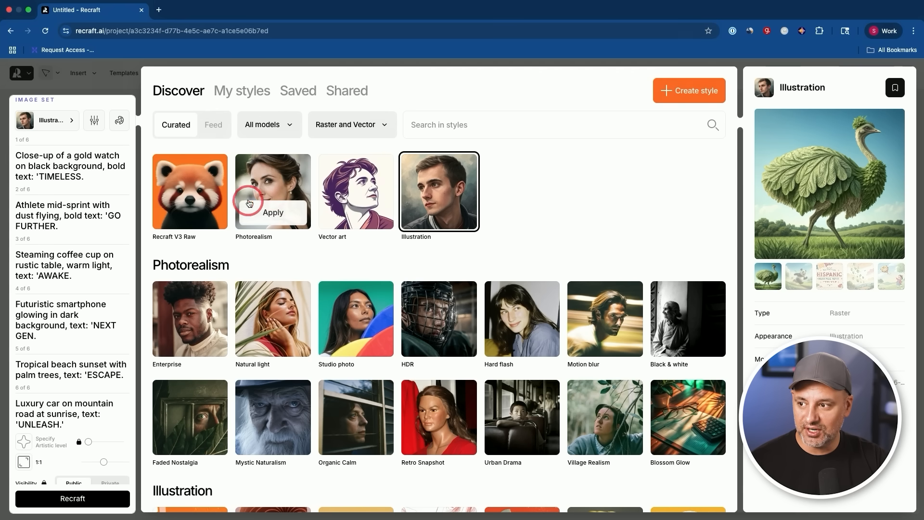
left_click(272, 212)
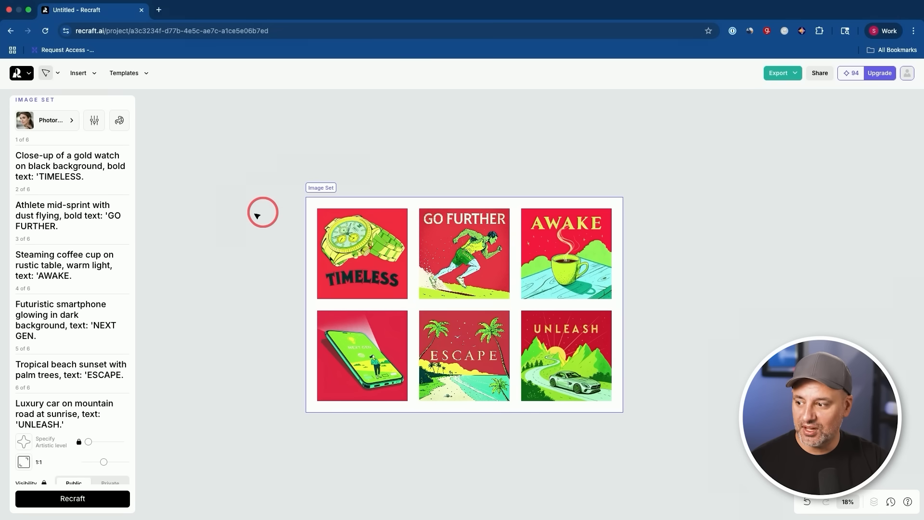
Step: Regenerate all six ad images in the Photorealism style
left_click(72, 498)
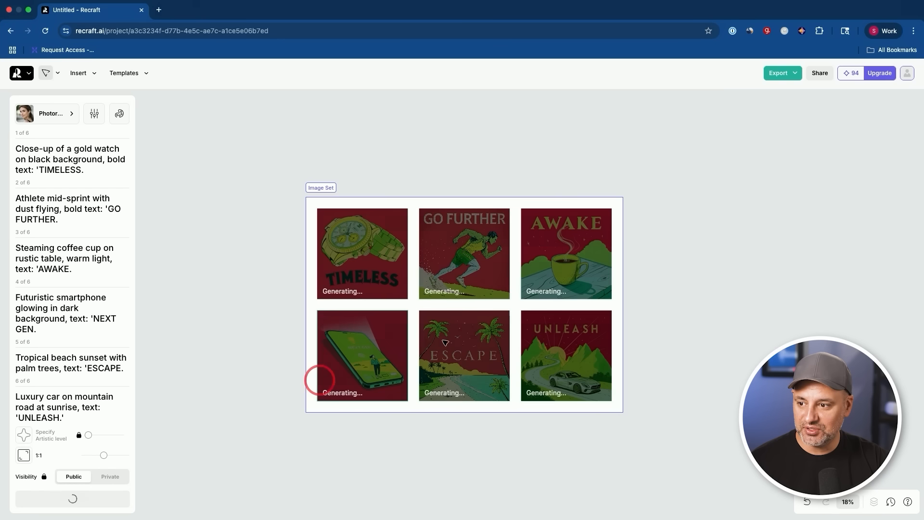
mouse_move(676, 312)
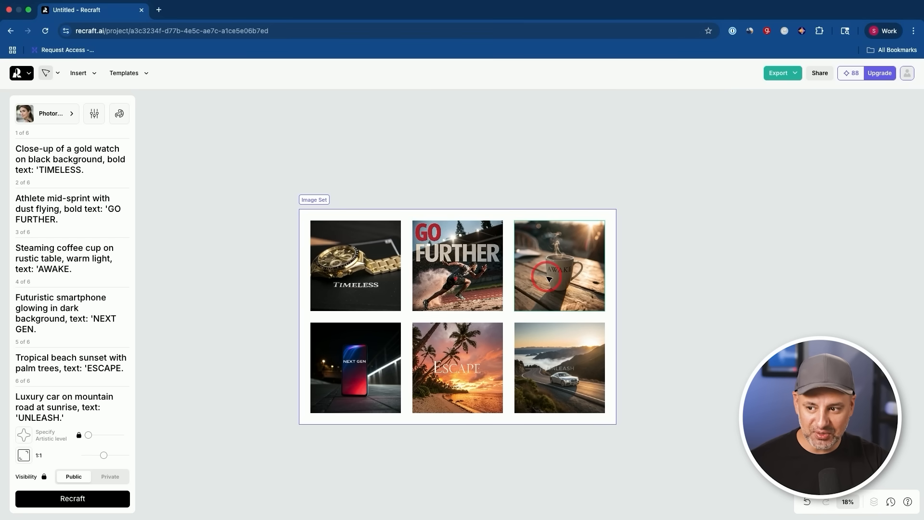
mouse_move(665, 317)
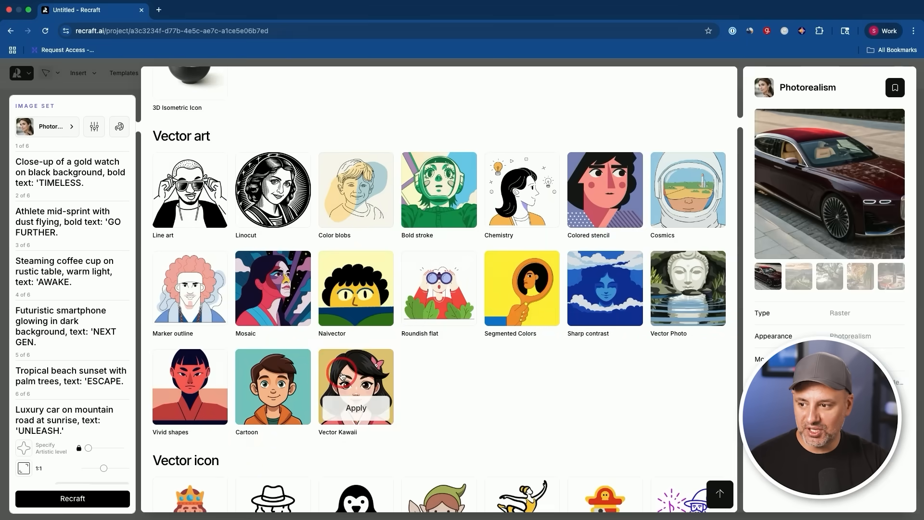
Step: Apply the Vector Kawaii style to the ad set and start a new image set
left_click(356, 408)
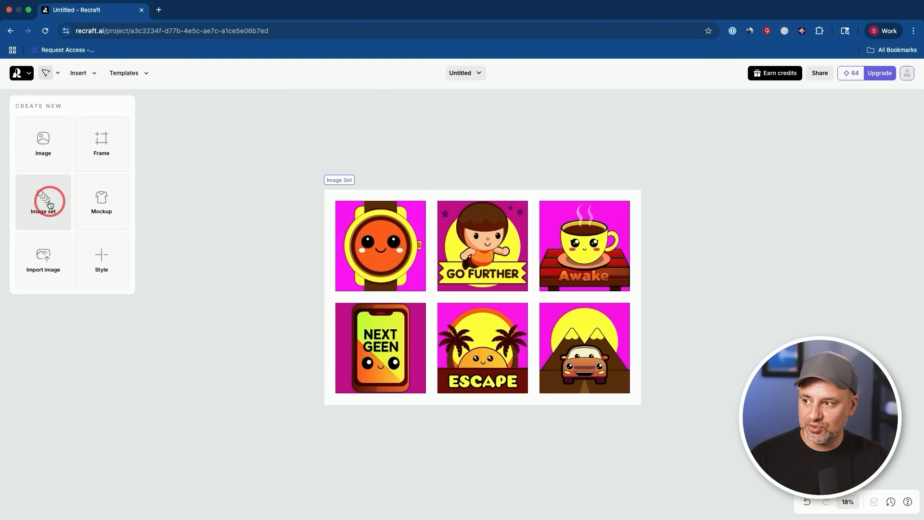
left_click(101, 202)
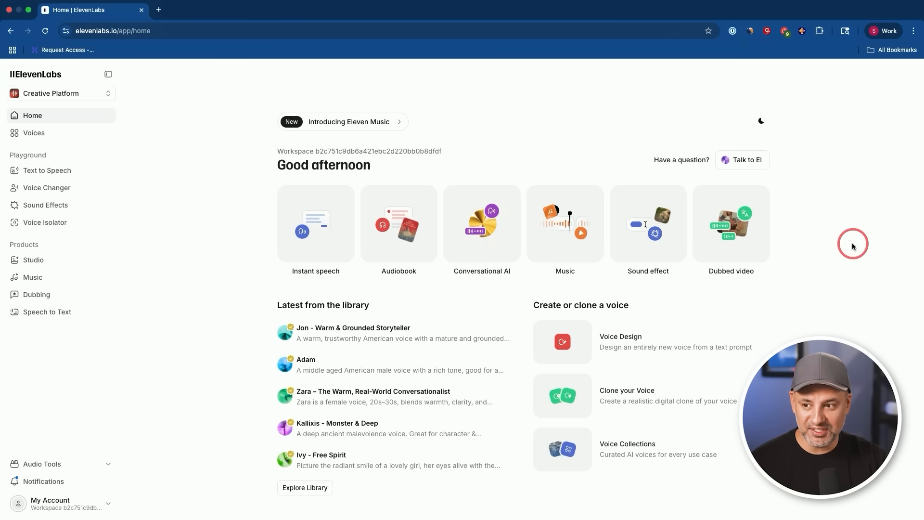
mouse_move(610, 305)
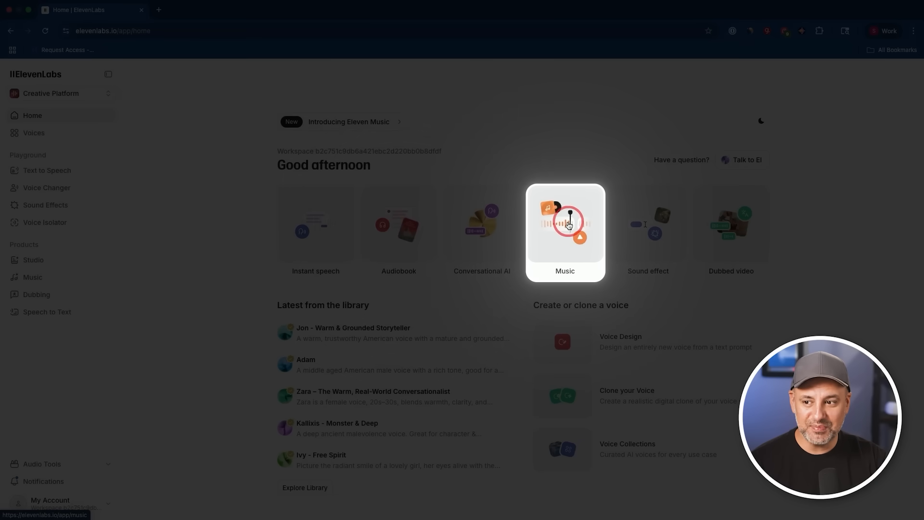
Step: Open the Eleven Music generator from the ElevenLabs home page
left_click(566, 225)
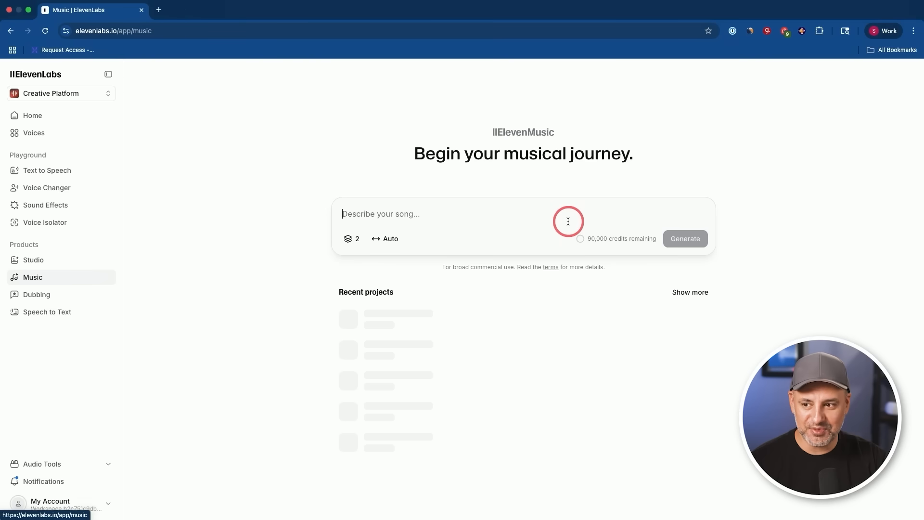
Step: Generate 'Summer Lights' from an upbeat indie pop prompt with catchy guitar riffs and driving bassline
type("Create an upbeat indie pop track with catchy guitar riffs, a driving bassline, light synth layers, and a warm, uplifting vibe. Tempo around 110 BPM, in a major key, with a cheerful summer festival feel")
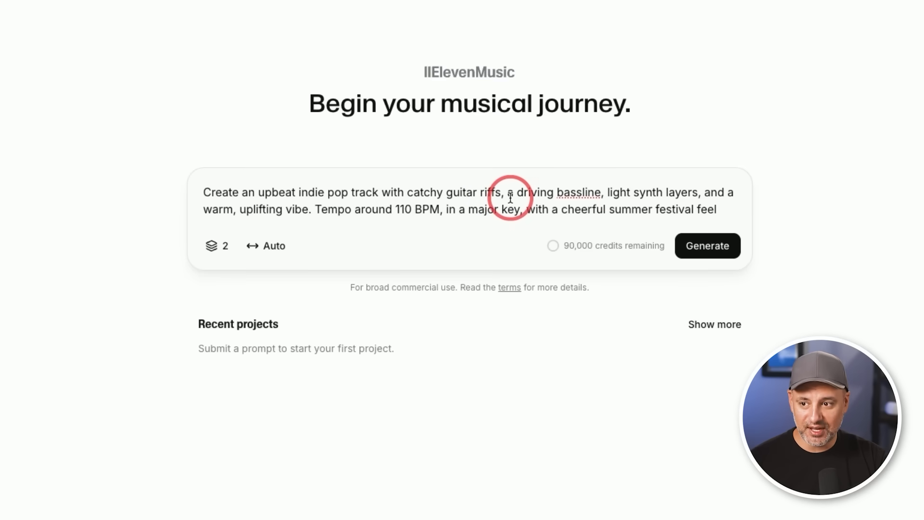
left_click(217, 246)
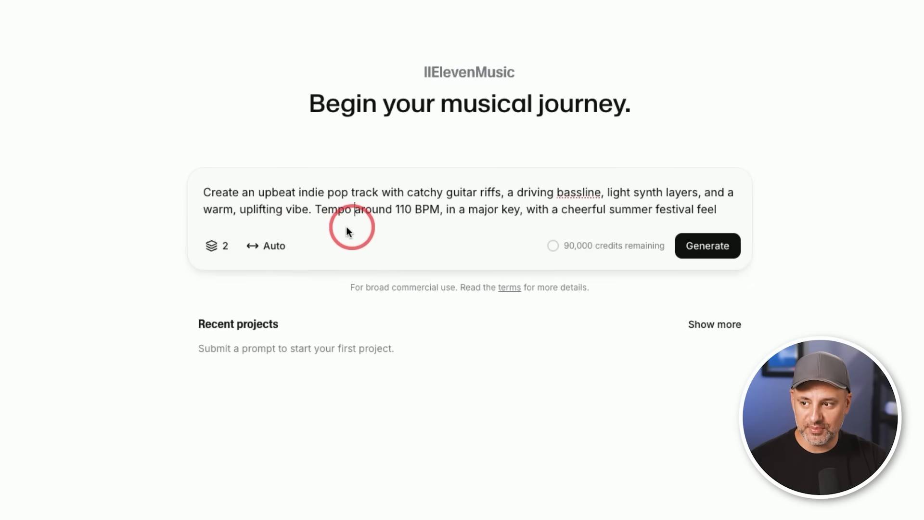
left_click(268, 246)
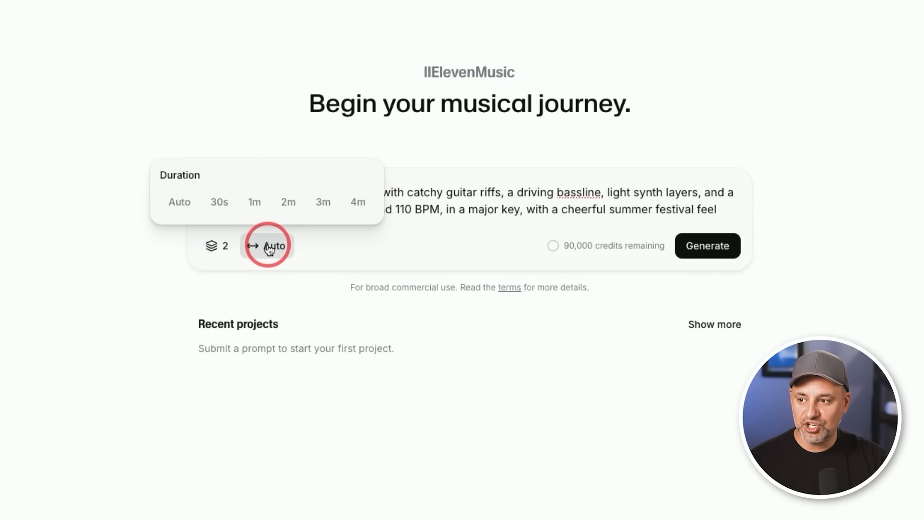
mouse_move(289, 206)
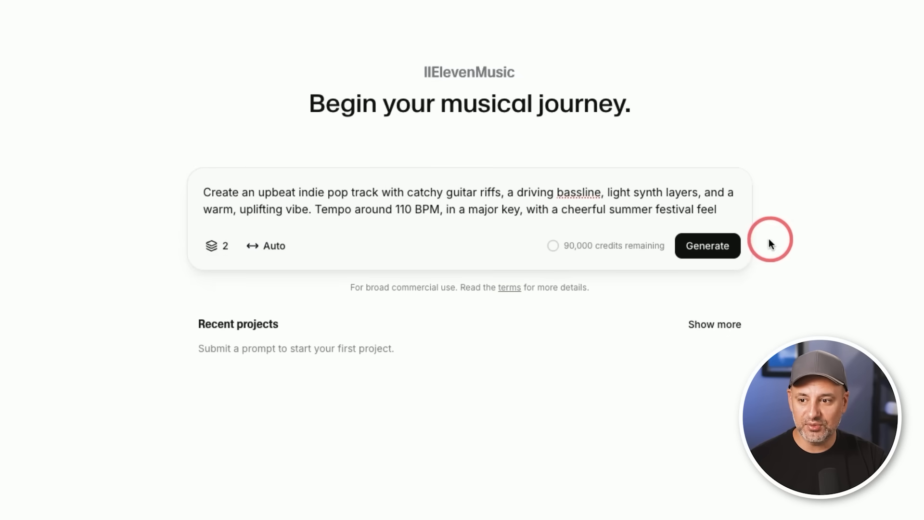
left_click(708, 246)
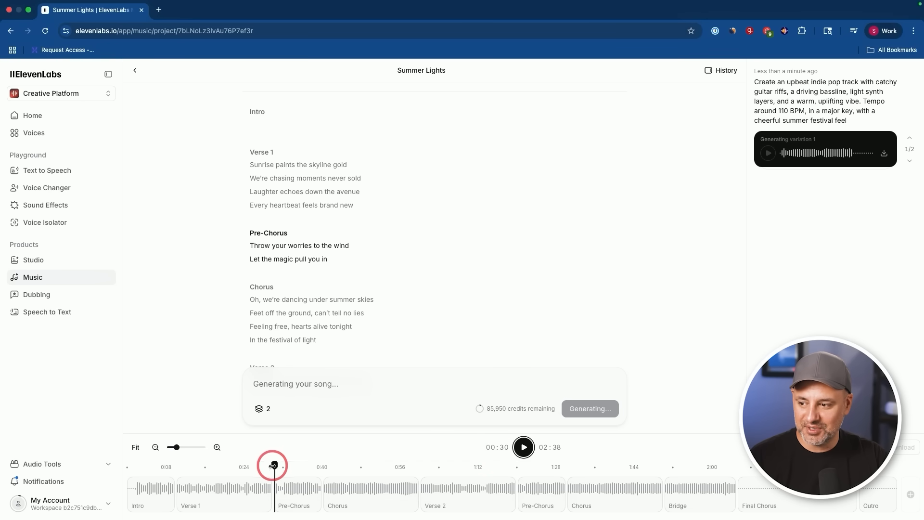
Step: Play 'Quest of the Eternal Dawn' from partway through the timeline, then pause it
left_click(524, 448)
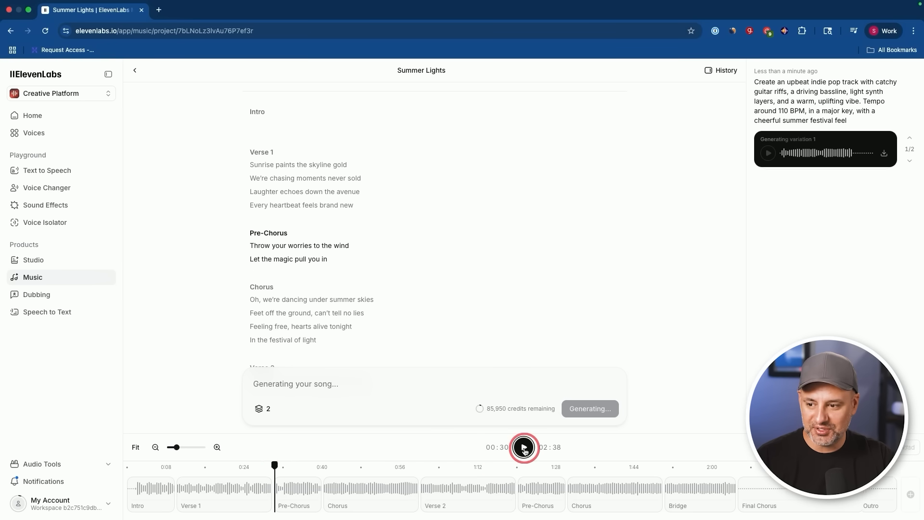
left_click(524, 447)
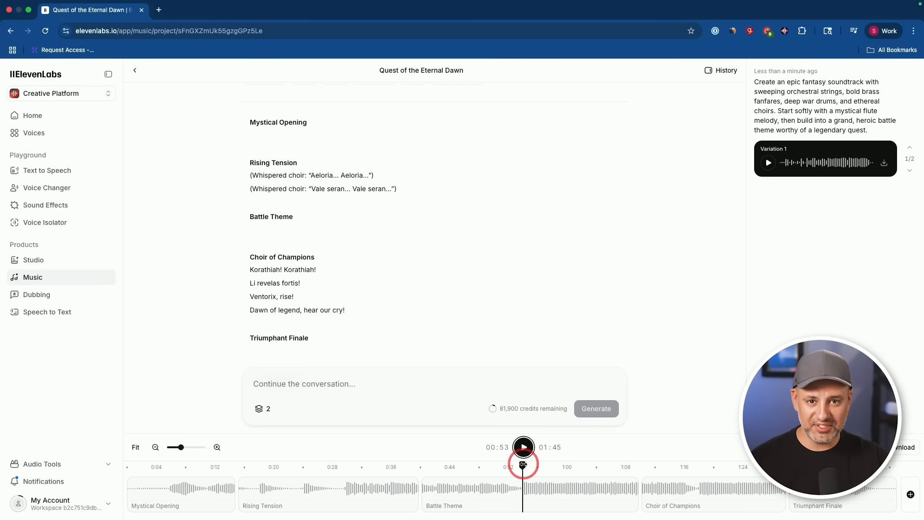
left_click(523, 447)
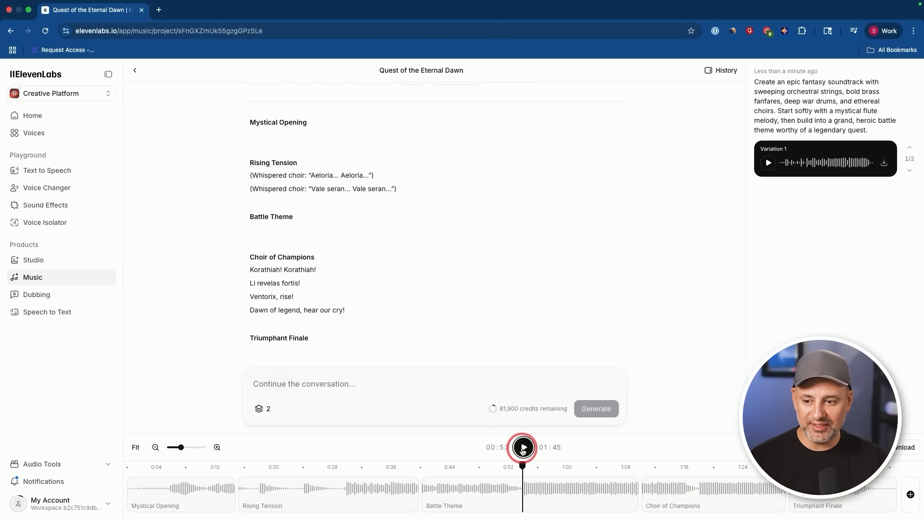
left_click(524, 447)
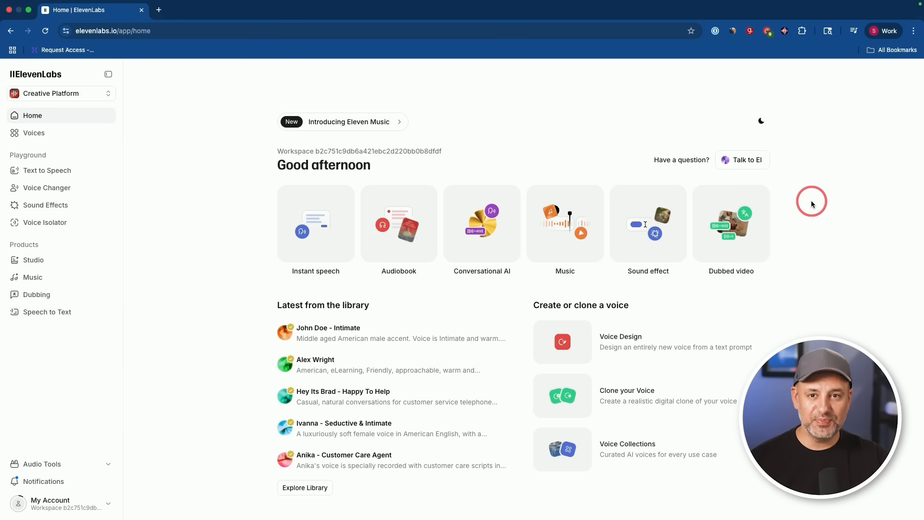
mouse_move(673, 304)
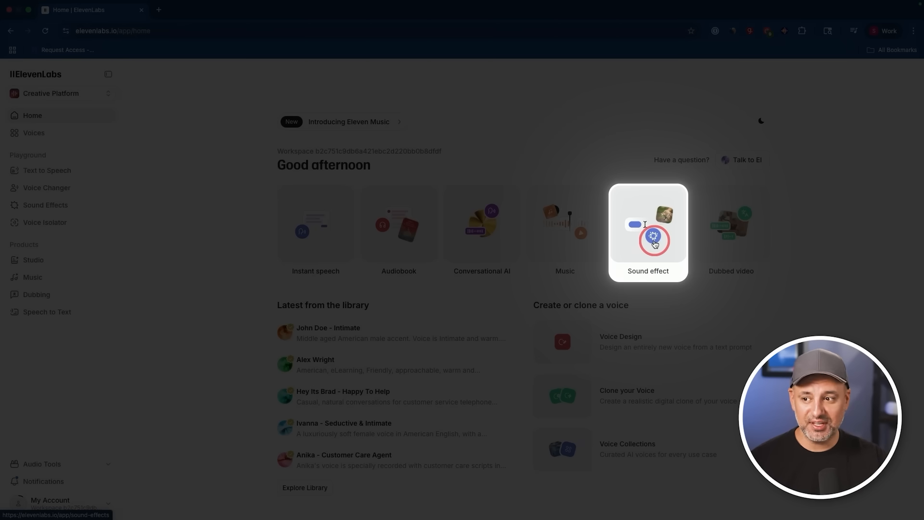
mouse_move(401, 242)
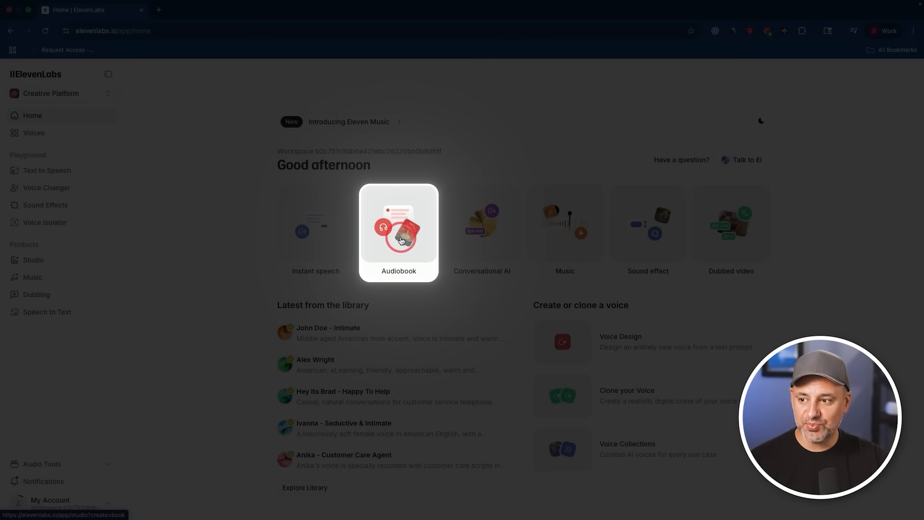
Step: Create a new audiobook project with the default Willow voice
left_click(400, 240)
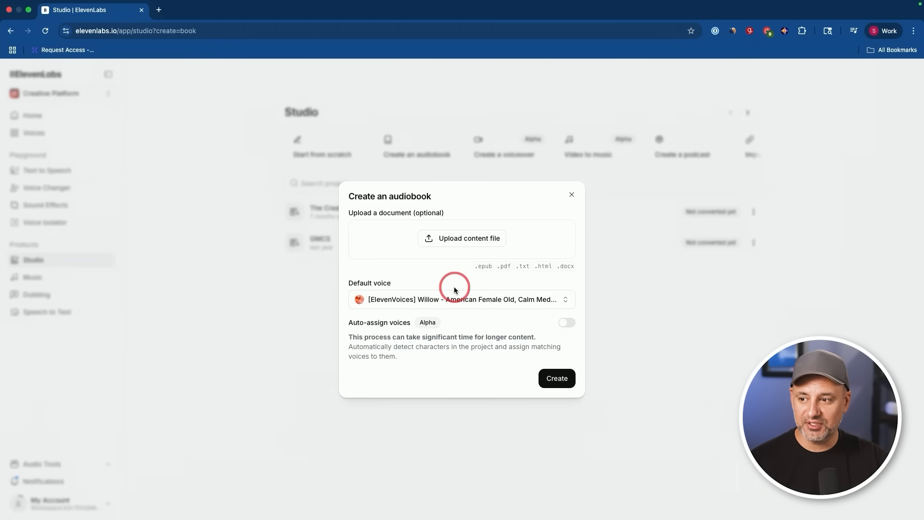
mouse_move(461, 239)
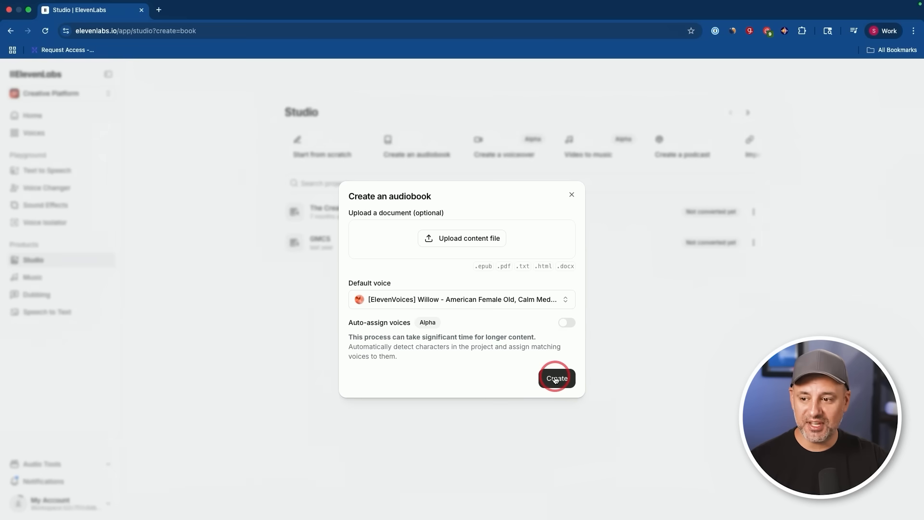
left_click(557, 378)
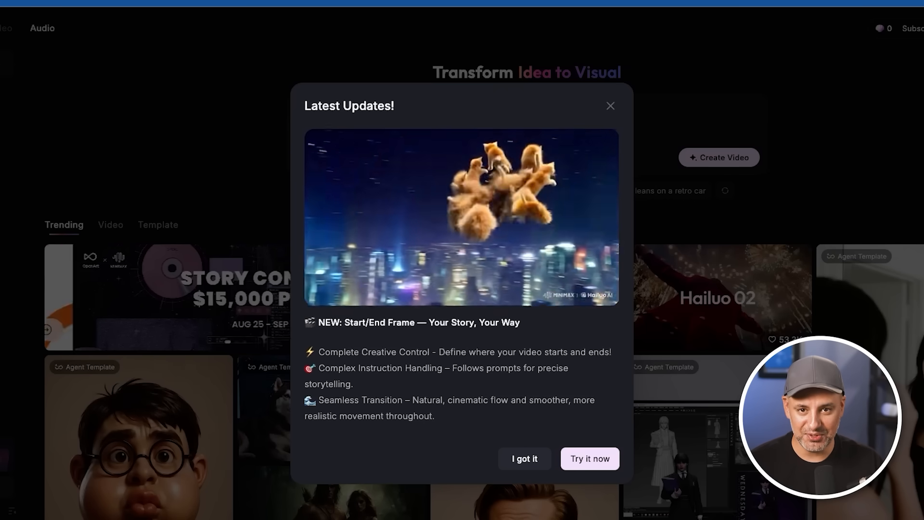
Step: Dismiss the Hailuo Latest Updates announcement to reveal the gears-to-watch image-to-video creator
left_click(525, 458)
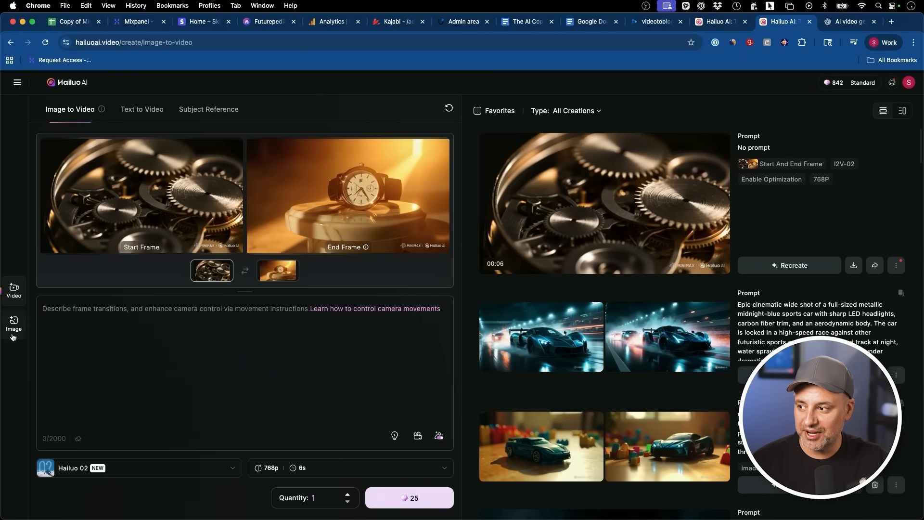
Step: Switch from Image back to Video and open Image History to reuse generated frames
left_click(13, 322)
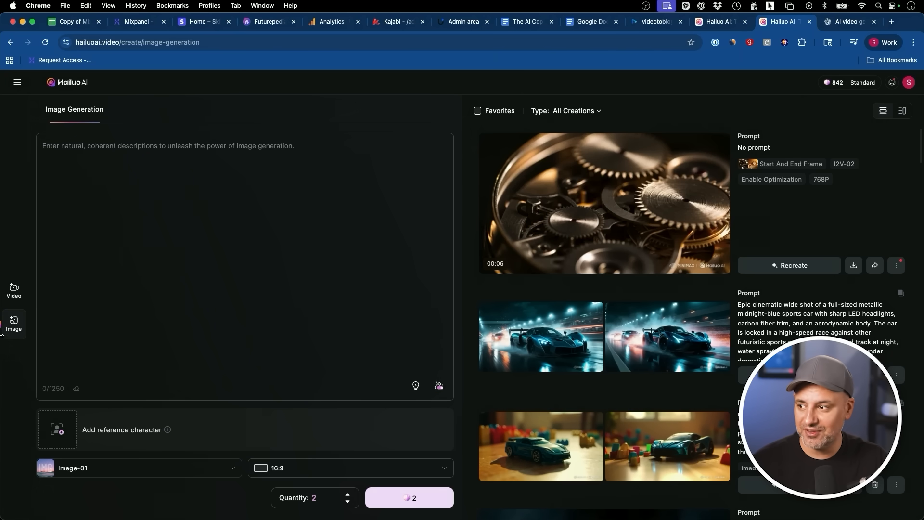
left_click(14, 290)
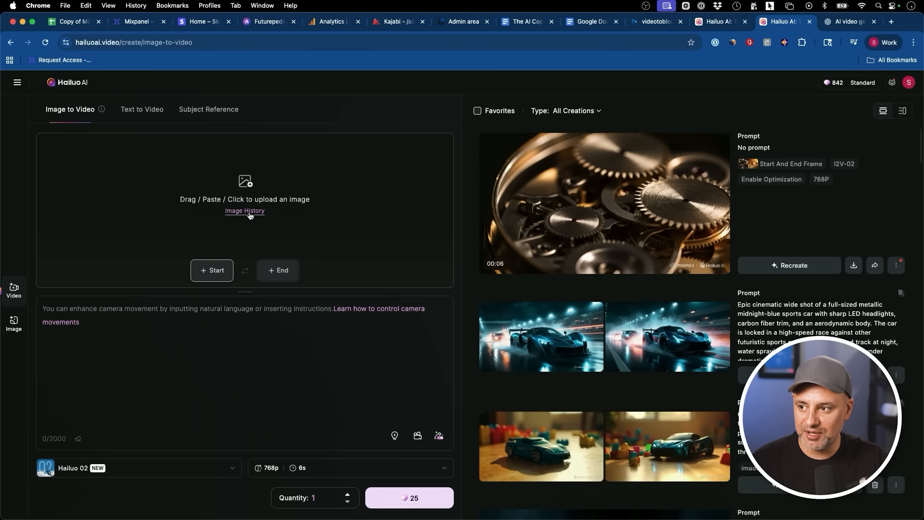
left_click(245, 211)
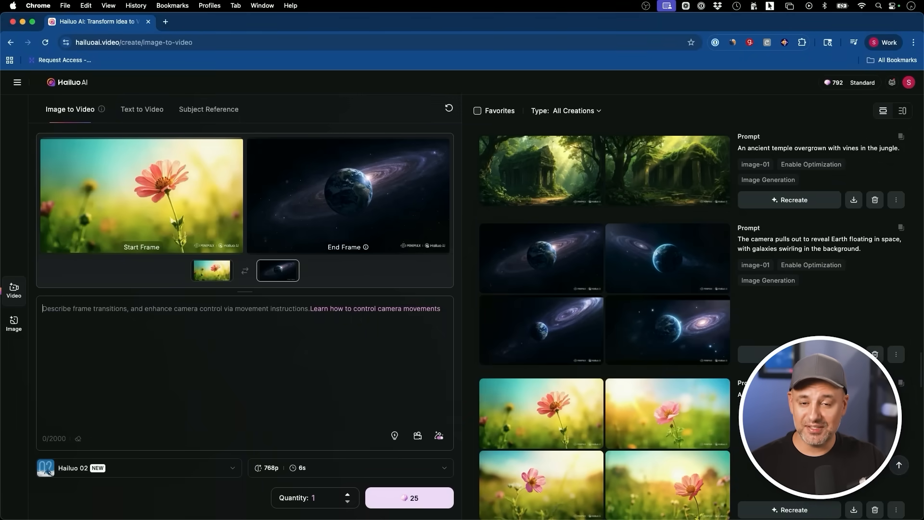
mouse_move(113, 322)
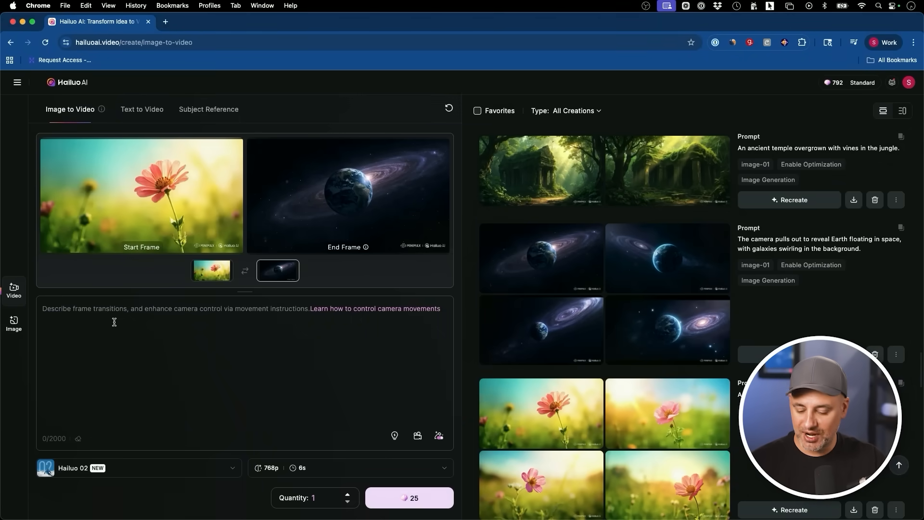
Step: Enter the prompt 'Orbit around flower, then zoom out revealing vast Milky Way.'
type("Orbit around flower, then zoom out revealing vast Milky Way.")
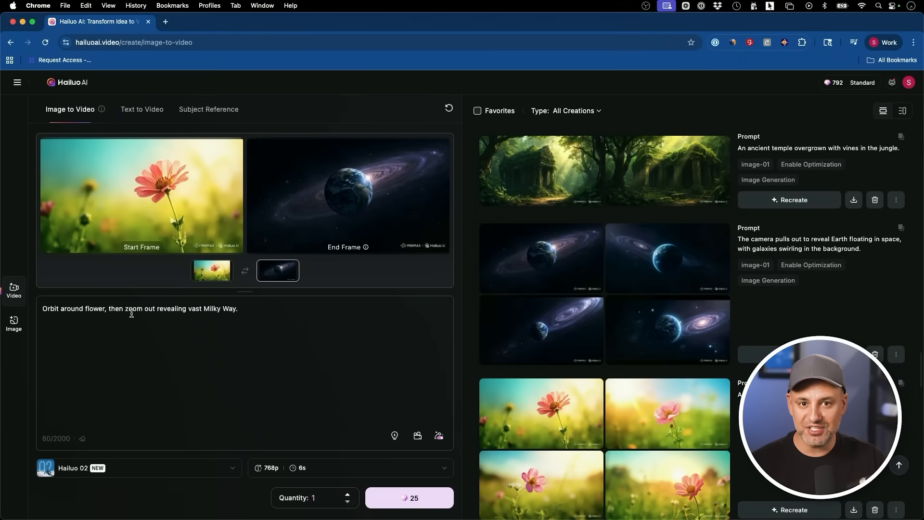
mouse_move(86, 317)
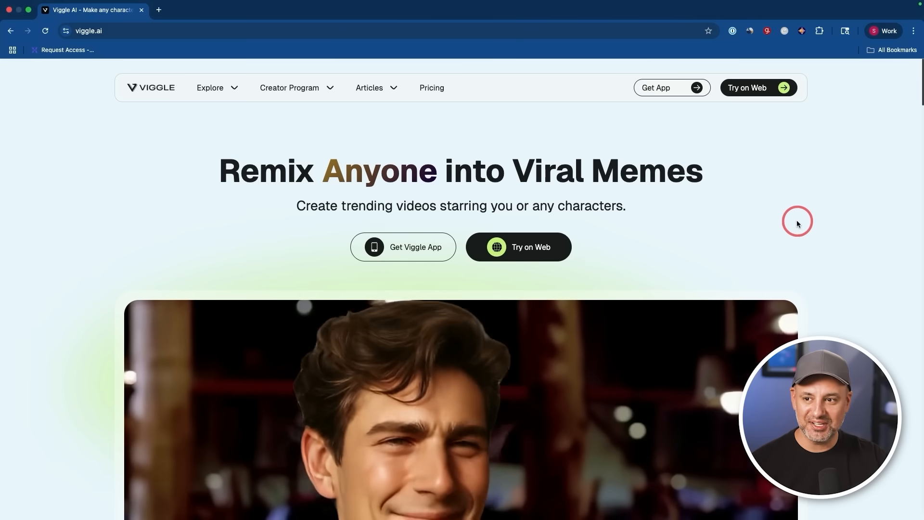
Step: Launch Viggle's Try on Web to reach the Mix workspace
left_click(518, 246)
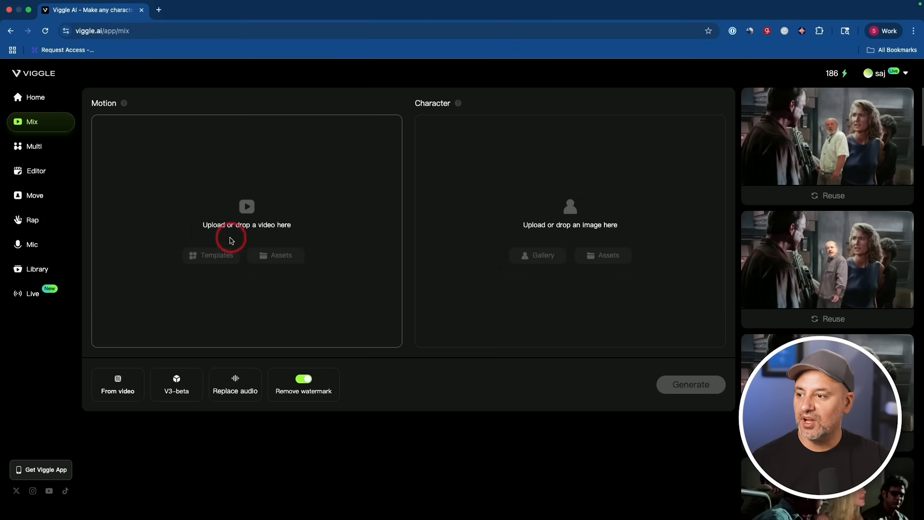
Step: Pick a dance template as motion, generate the character dance video, and pause the preview
left_click(211, 255)
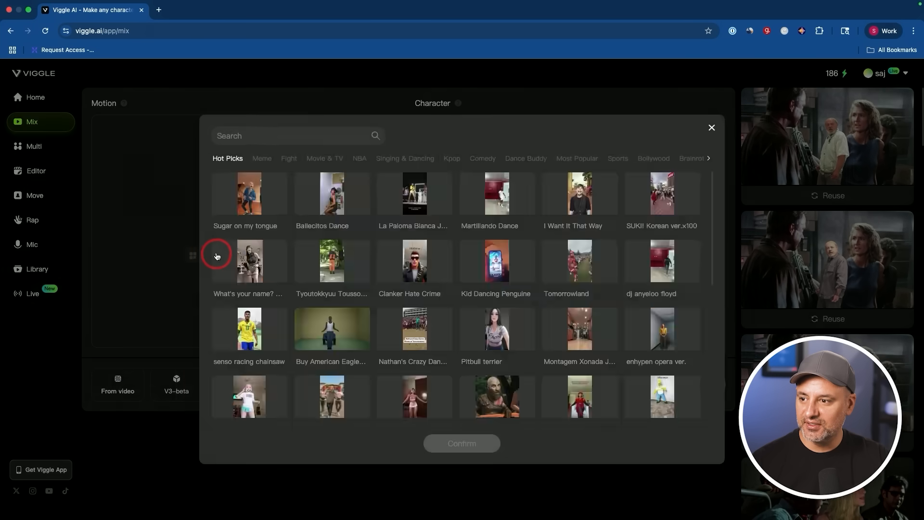
left_click(249, 261)
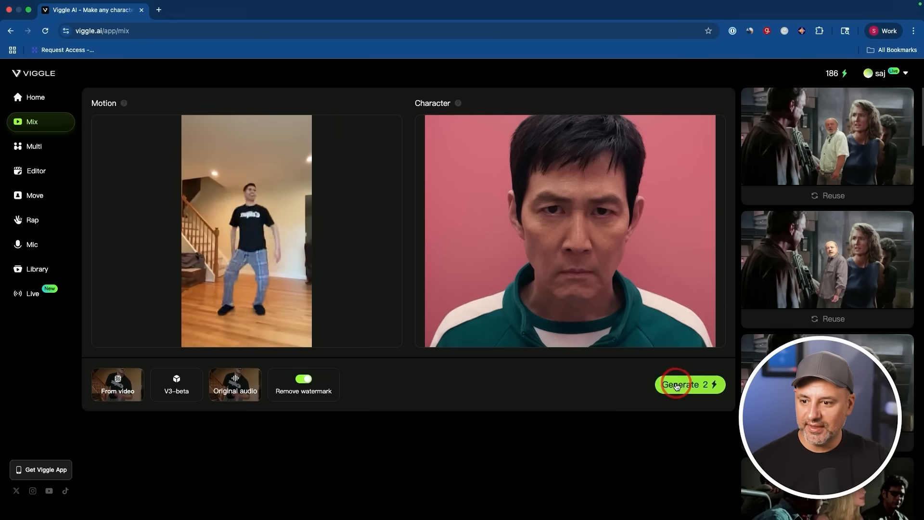
left_click(691, 384)
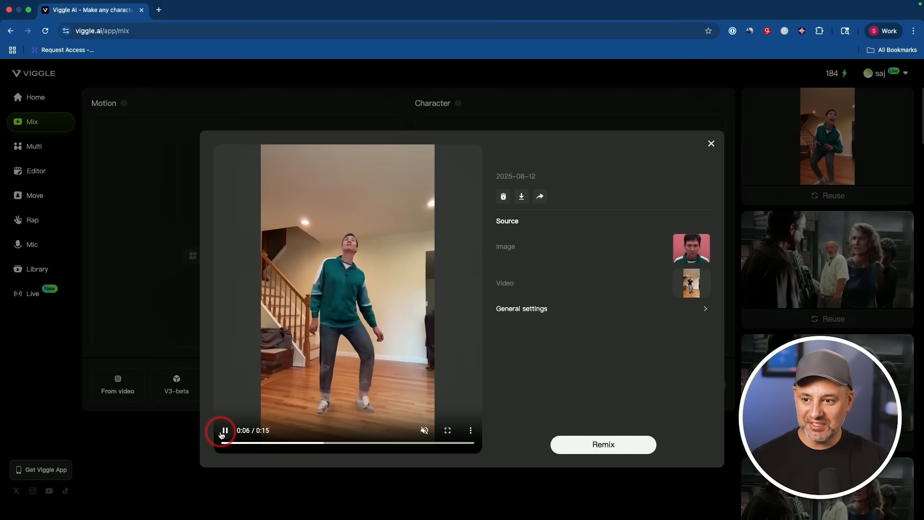
left_click(225, 430)
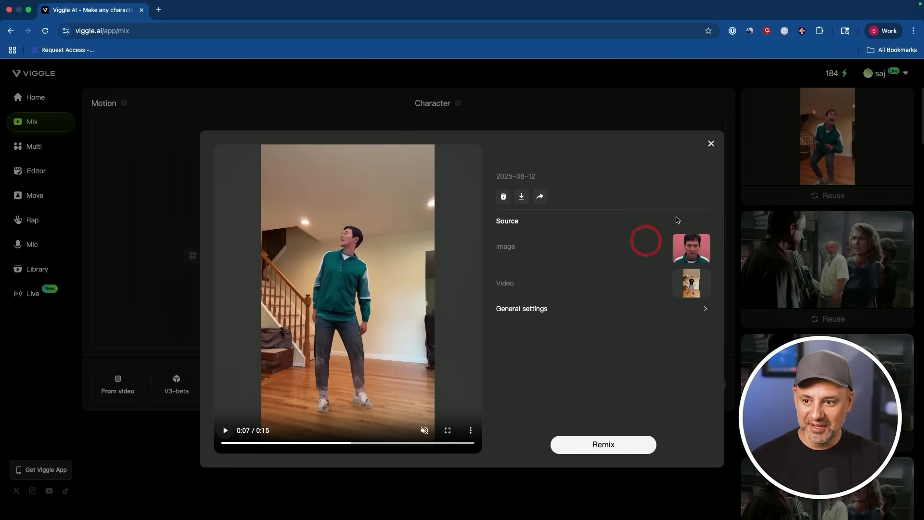
mouse_move(677, 298)
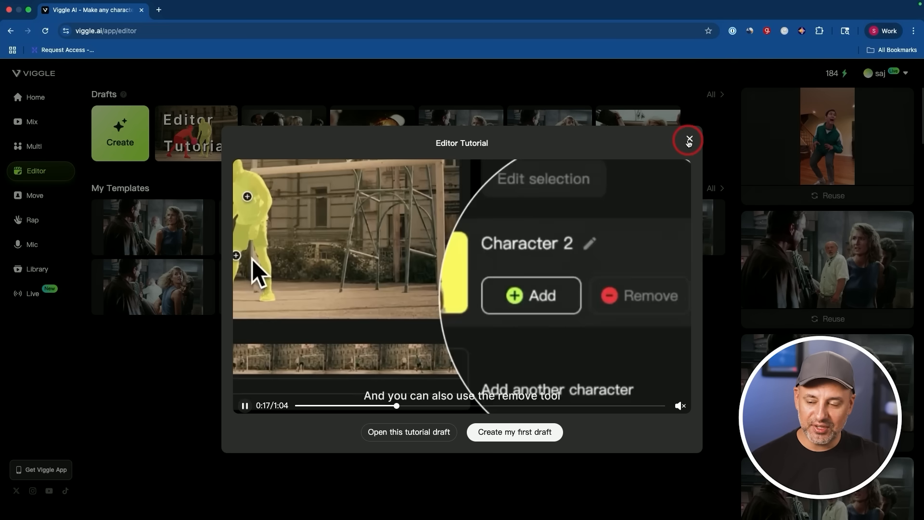
Step: Close the Viggle Editor Tutorial video popup
left_click(690, 140)
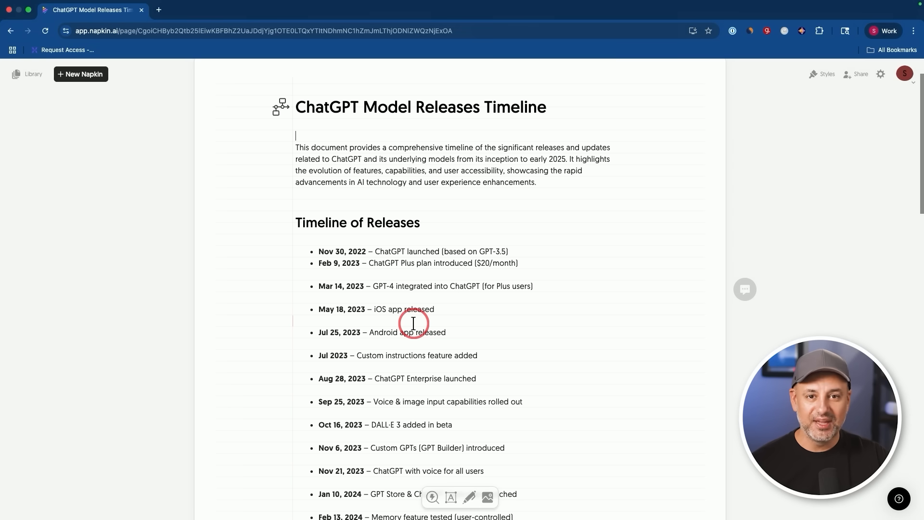
Step: Scroll the ChatGPT Model Releases Timeline down to the ChatGPT Evolution visual
scroll("down", 3)
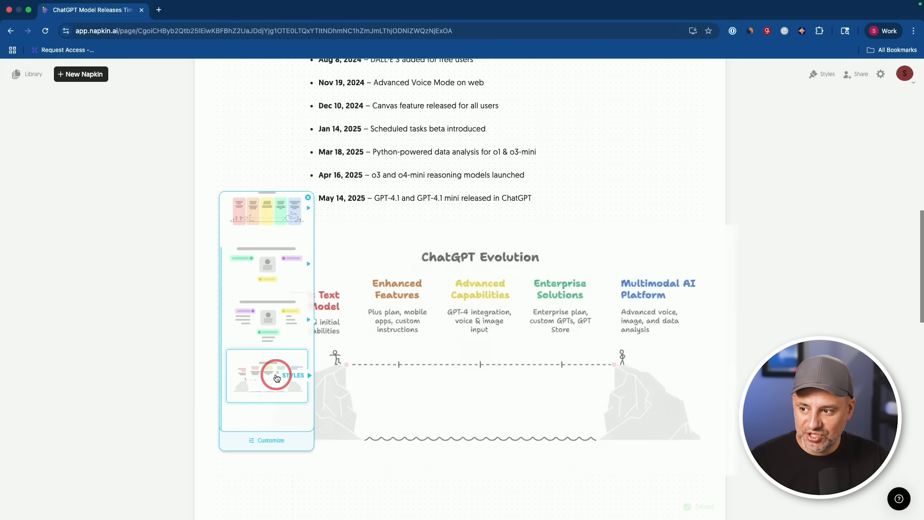
Step: Preview several style variations and apply the black line-art style with coloured headings
left_click(276, 377)
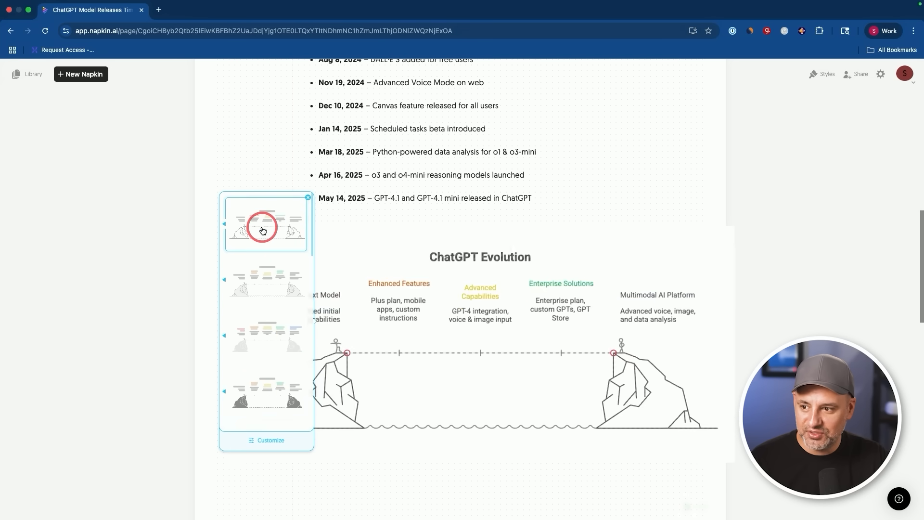
left_click(266, 279)
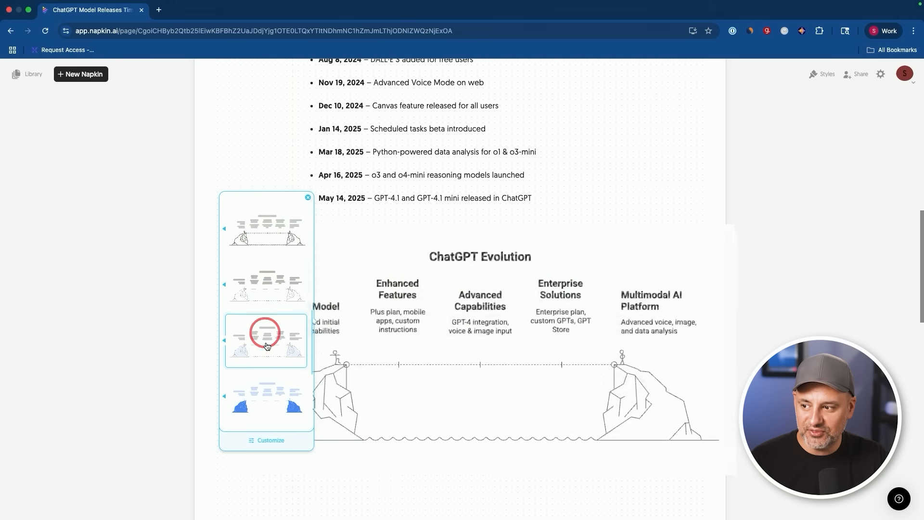
left_click(265, 345)
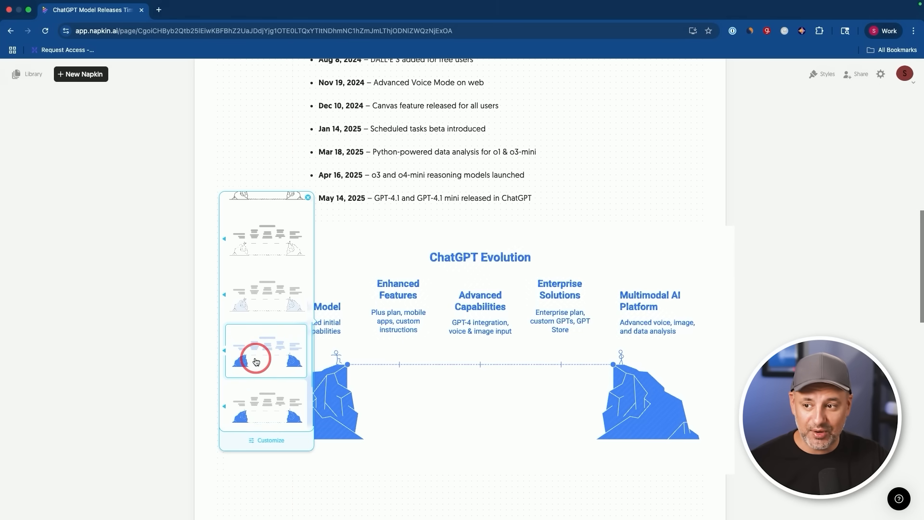
left_click(265, 358)
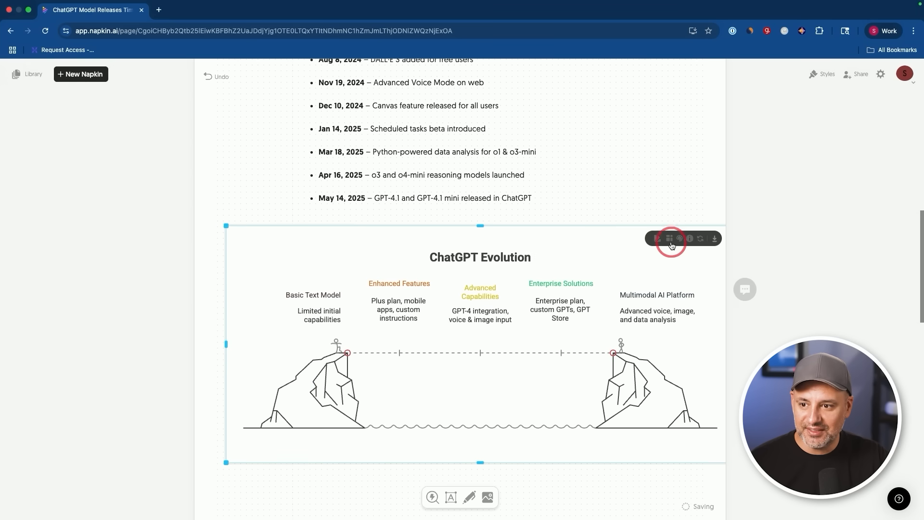
Step: Set the ChatGPT Evolution export to PNG at a higher resolution
left_click(715, 238)
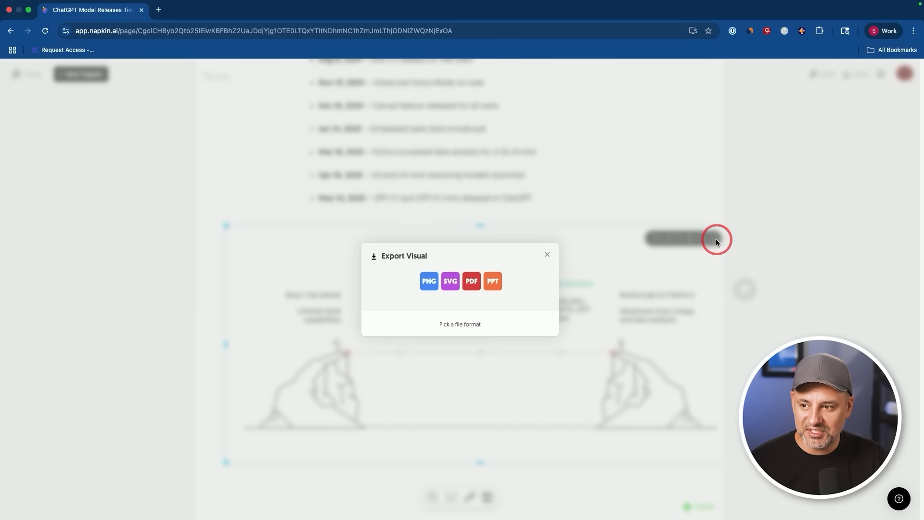
mouse_move(430, 283)
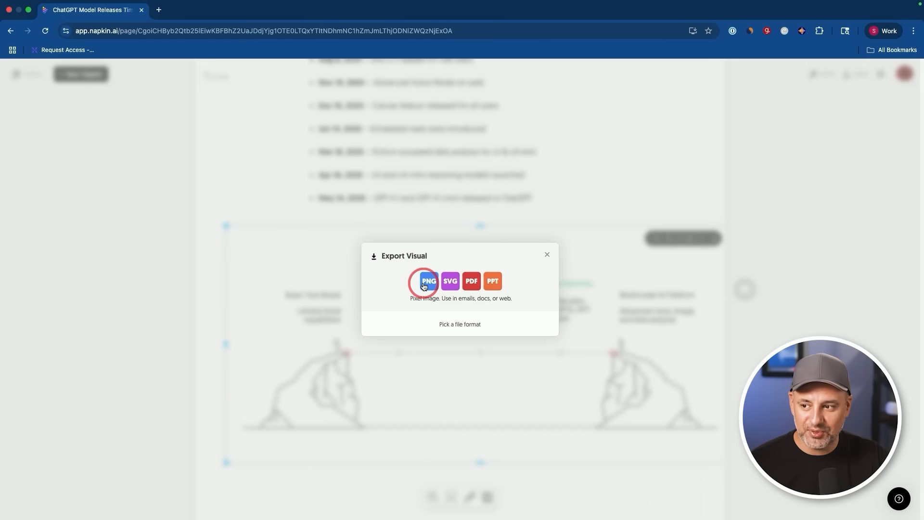
left_click(429, 281)
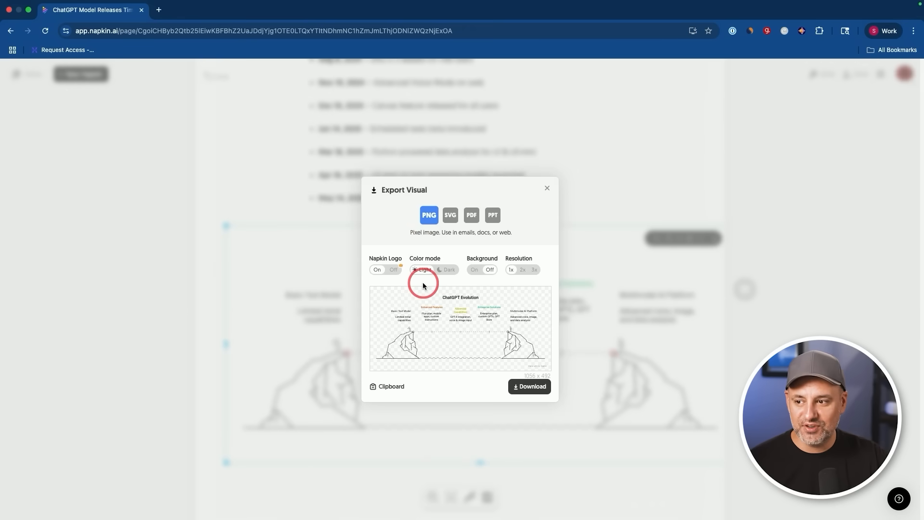
mouse_move(474, 309)
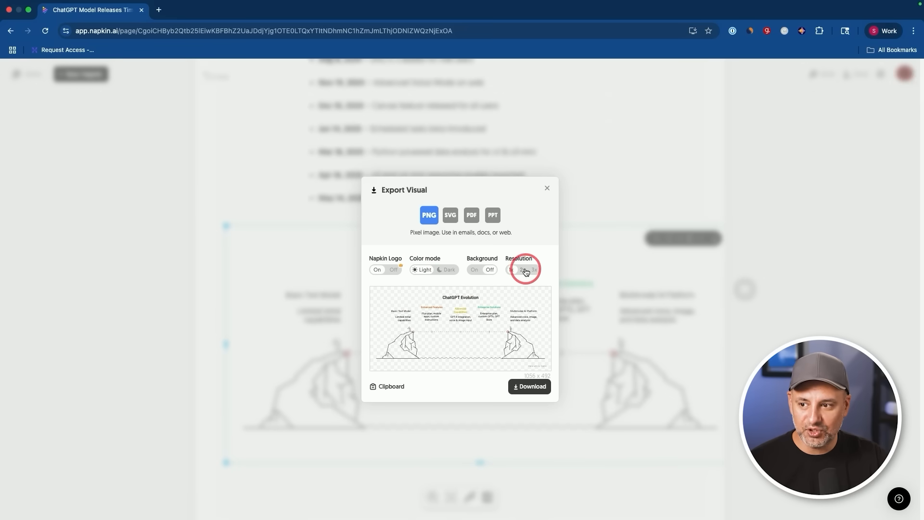
left_click(523, 270)
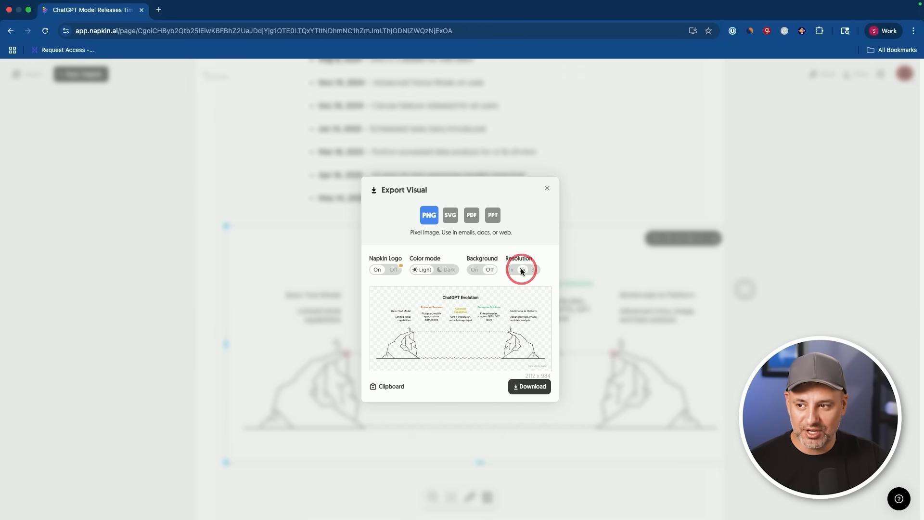
mouse_move(577, 275)
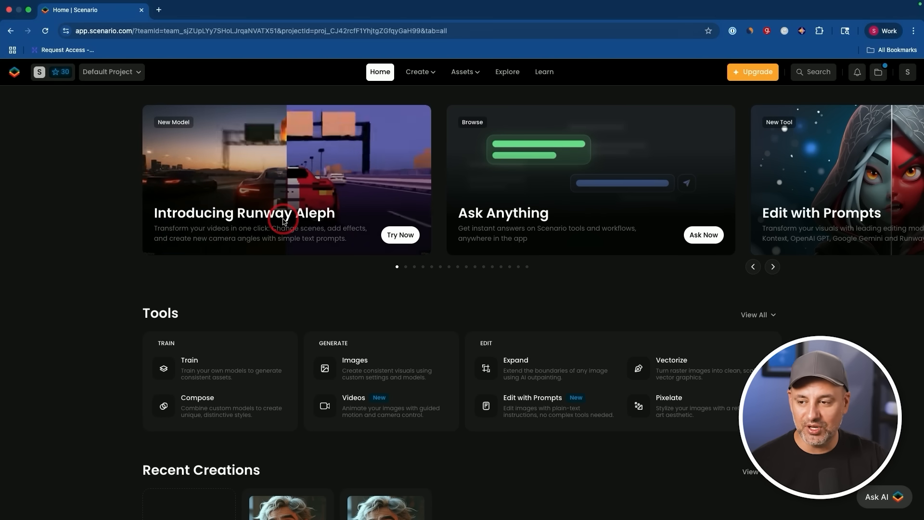
Step: Open Scenario's Create menu and choose Edit with Prompts
left_click(418, 72)
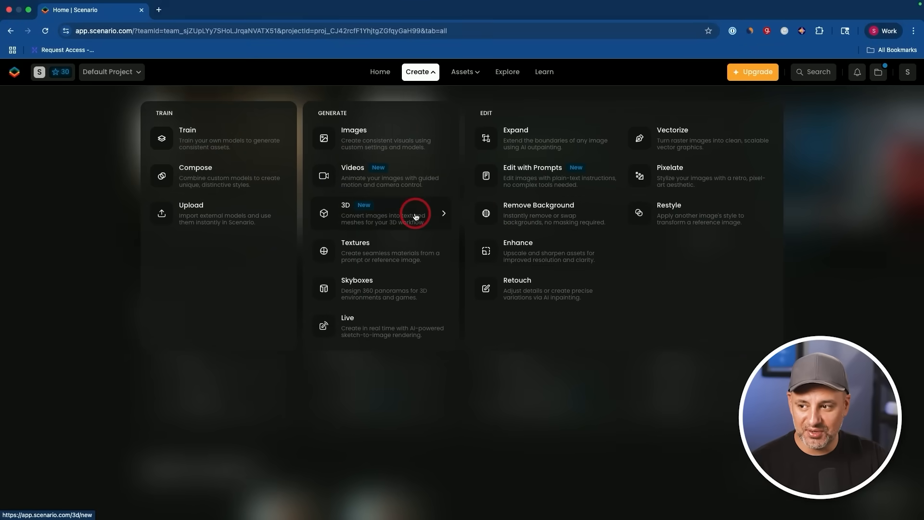
mouse_move(547, 181)
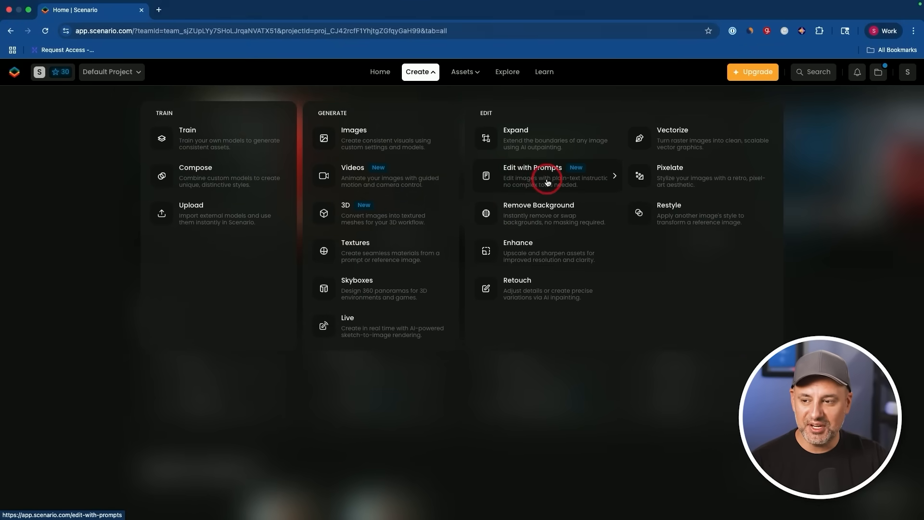
left_click(533, 176)
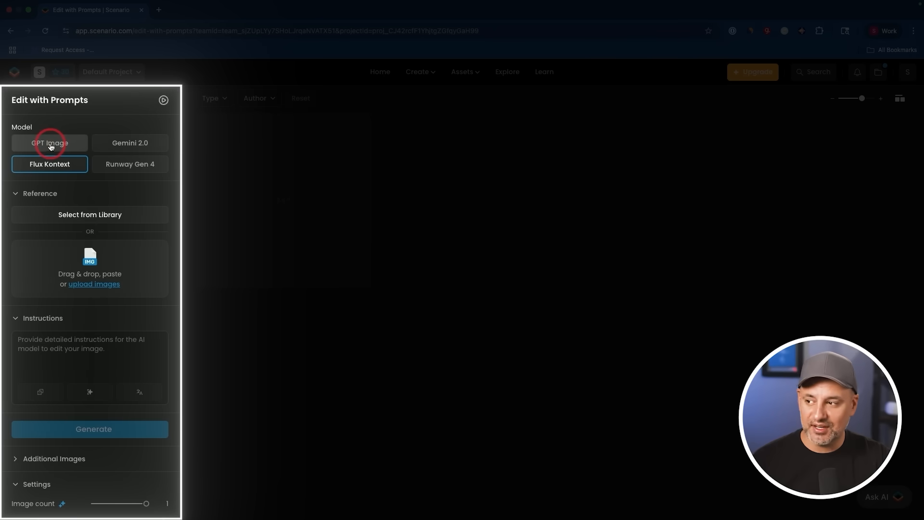
mouse_move(104, 248)
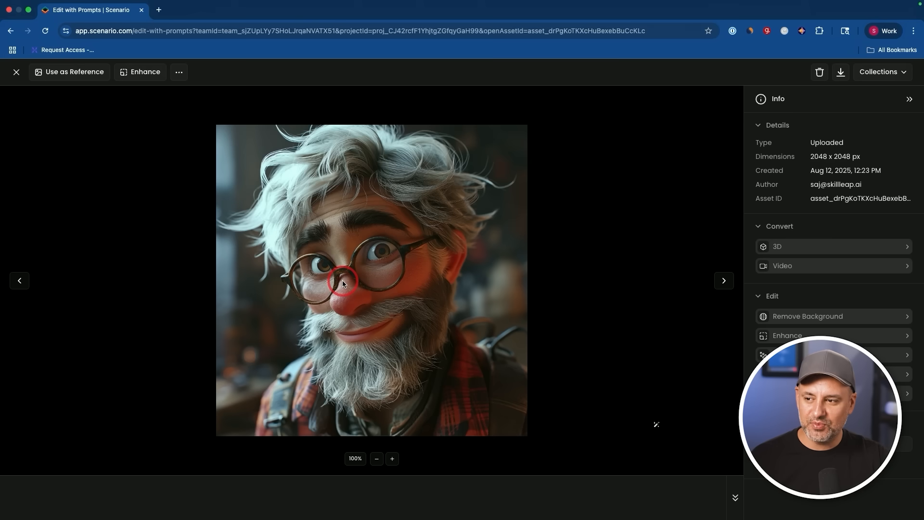
mouse_move(59, 73)
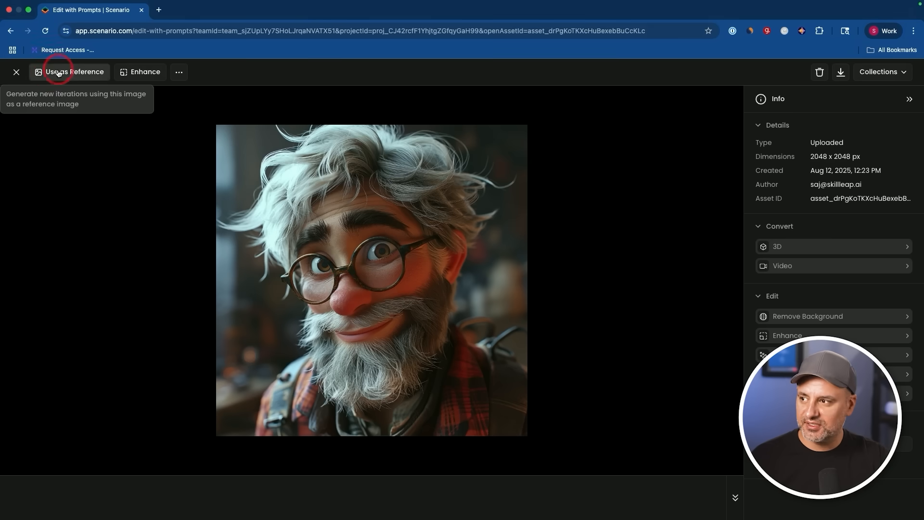
Step: Use the bearded portrait as reference and apply the 'Replace plaid shirt with vintage leather jacket' suggestion
left_click(70, 72)
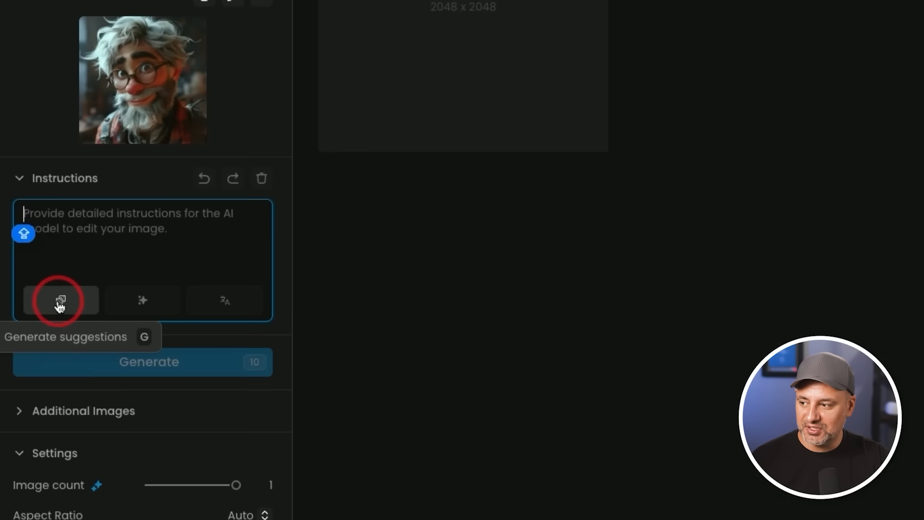
left_click(60, 300)
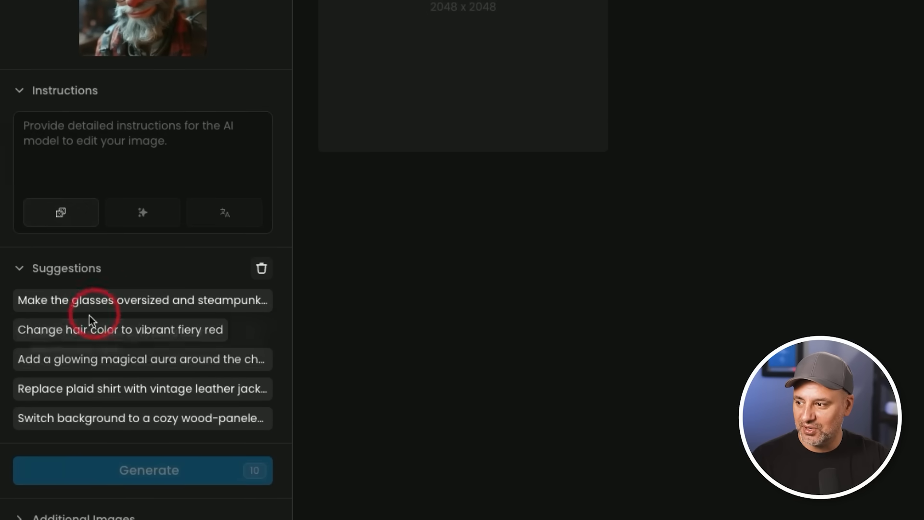
mouse_move(259, 330)
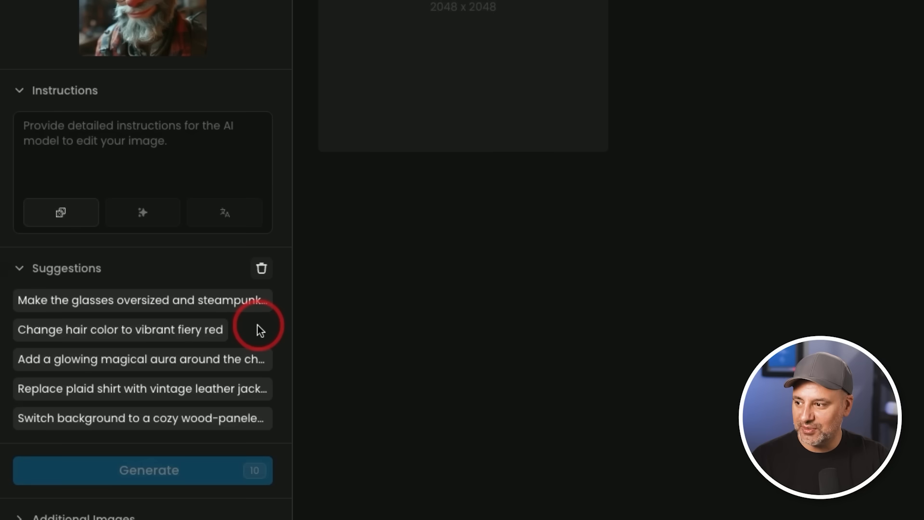
left_click(142, 389)
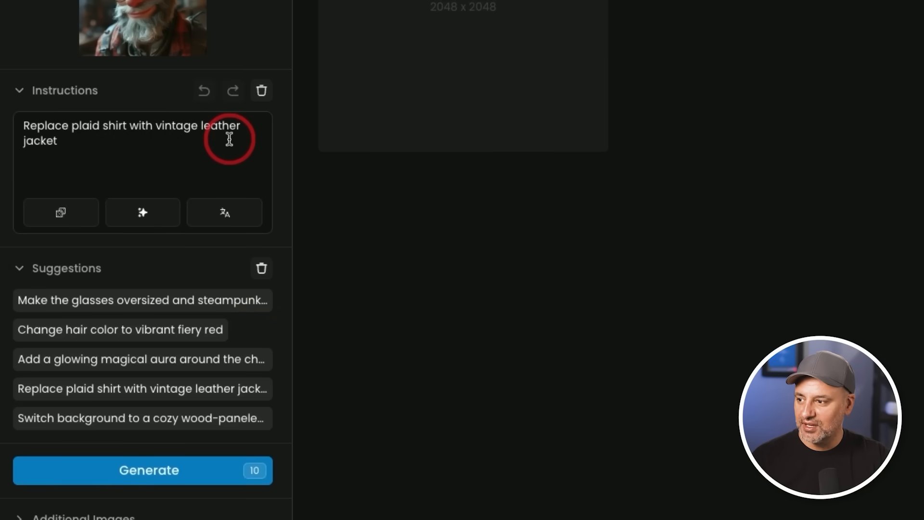
scroll("down", 3)
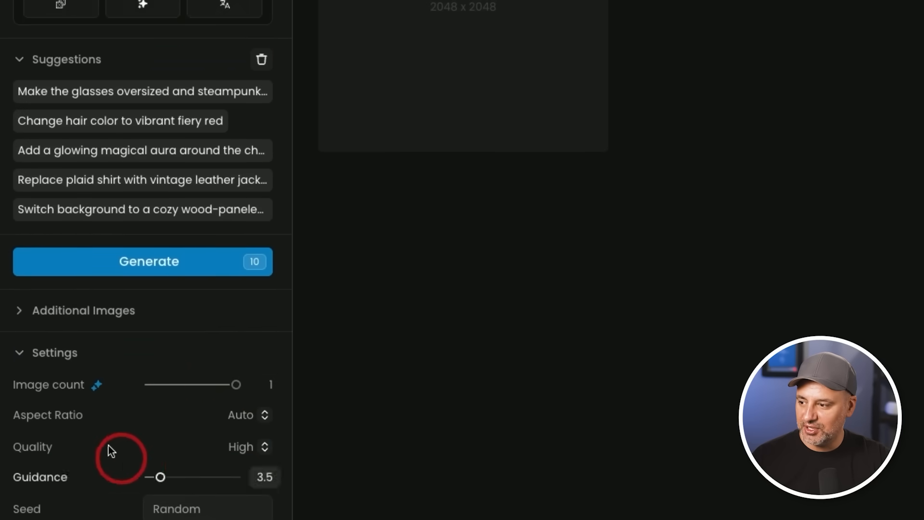
left_click(143, 262)
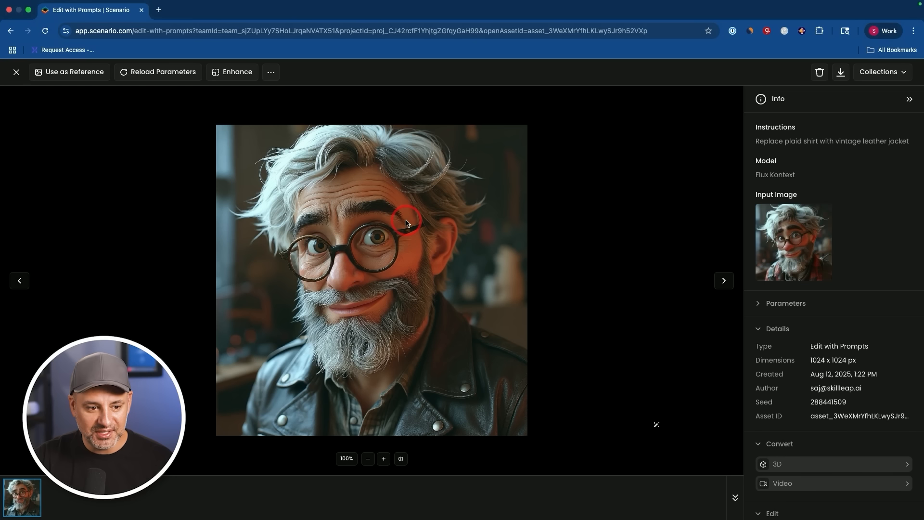
Step: Remove the background from the leather-jacket portrait using Edit > Remove Background
left_click(782, 259)
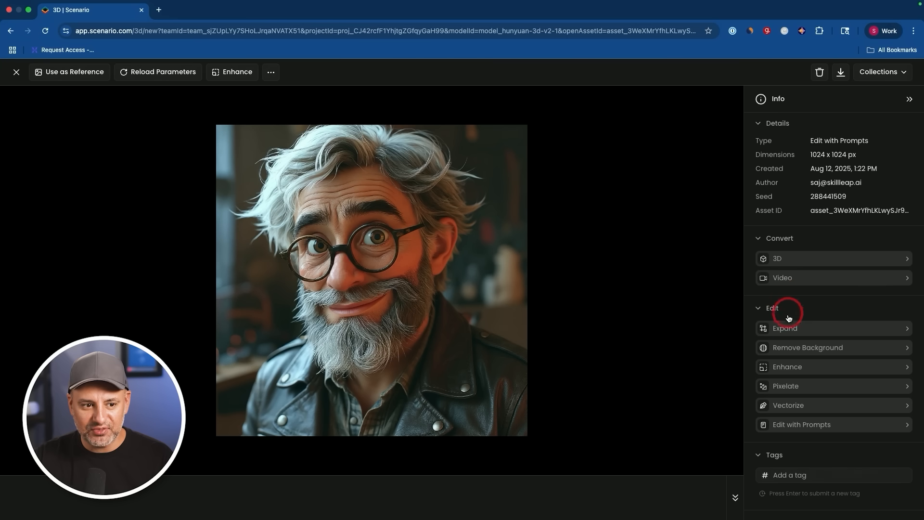
left_click(808, 347)
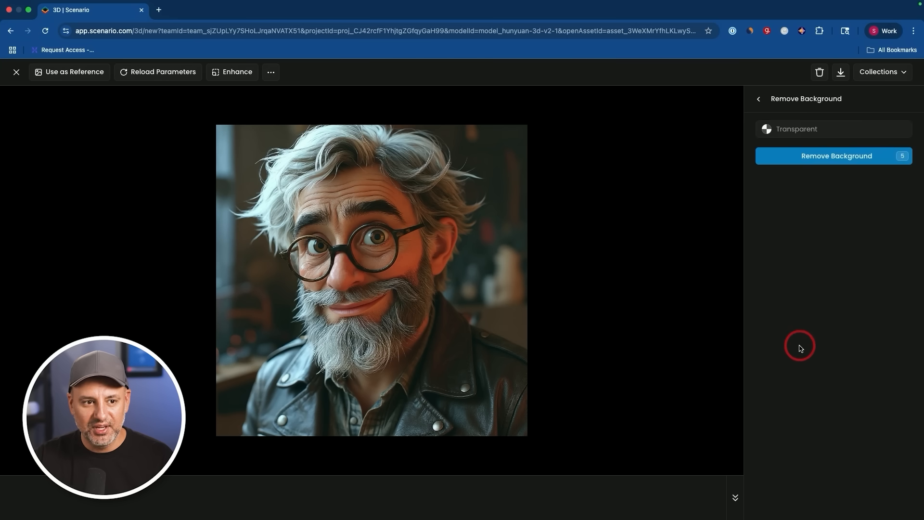
left_click(834, 156)
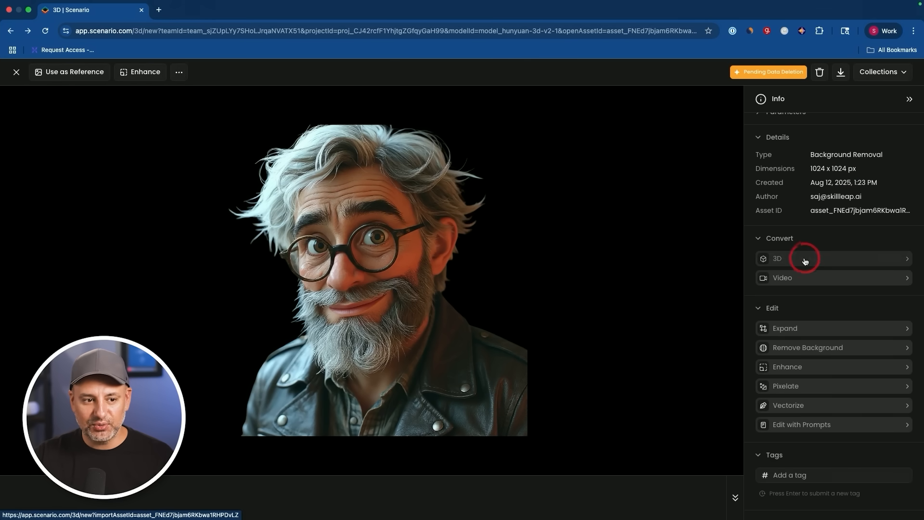
mouse_move(839, 375)
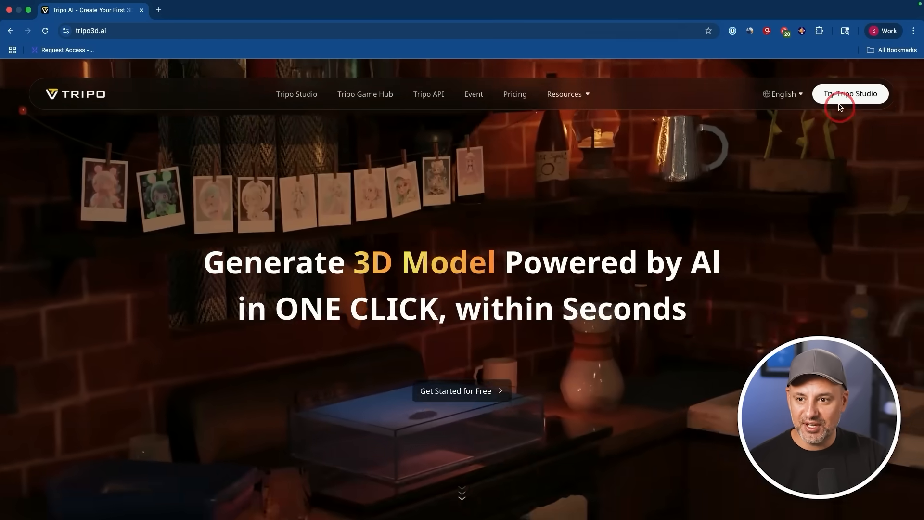
Step: Generate a 3D model in Tripo Studio's 3D Model Generator from the girl's uploaded image
left_click(850, 93)
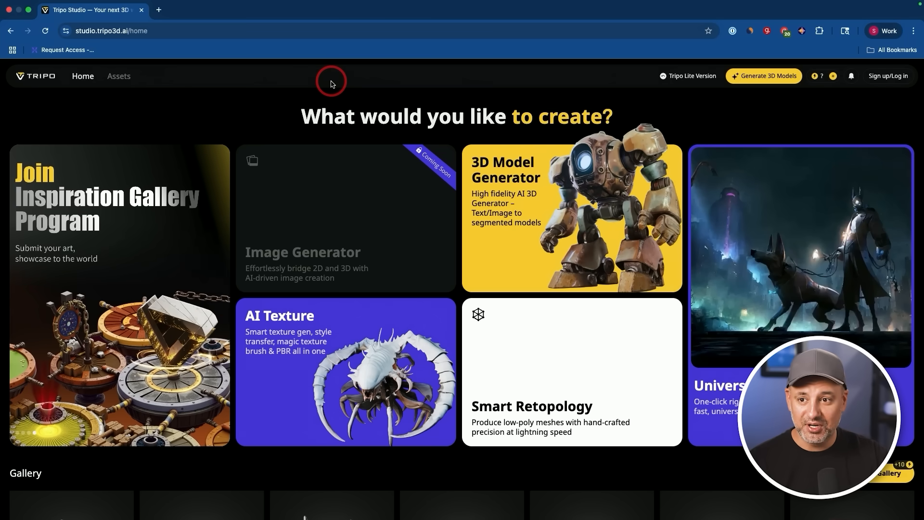
left_click(572, 216)
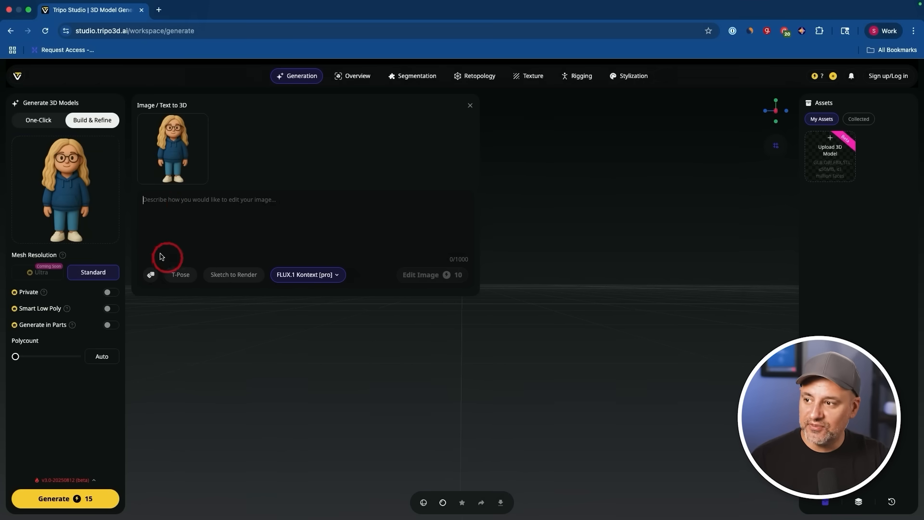
left_click(308, 275)
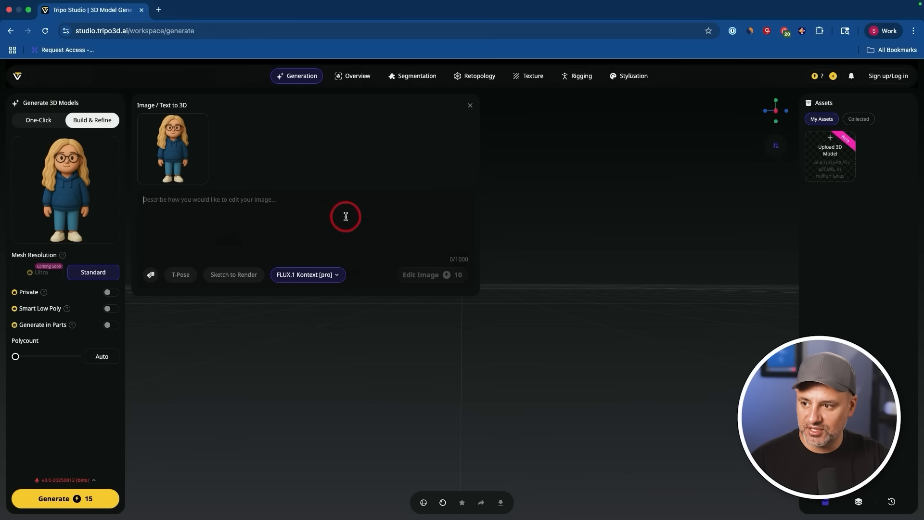
mouse_move(166, 145)
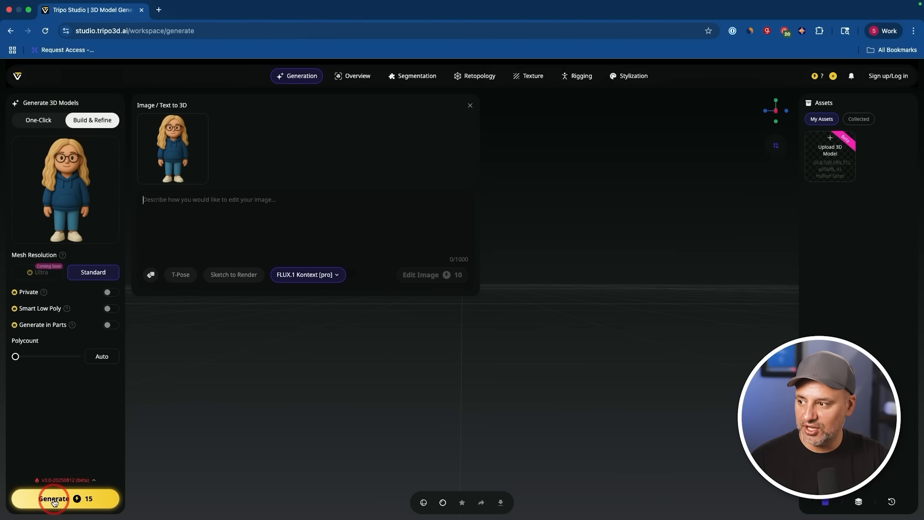
mouse_move(53, 322)
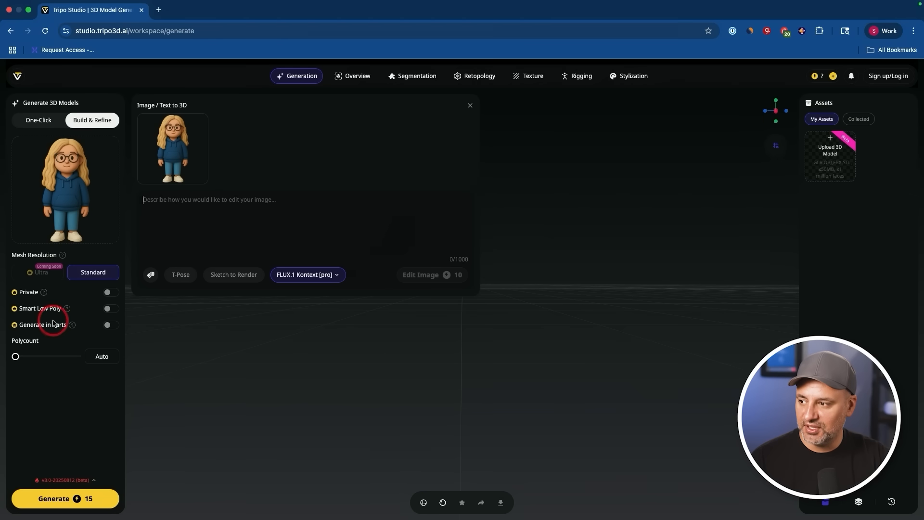
left_click(65, 499)
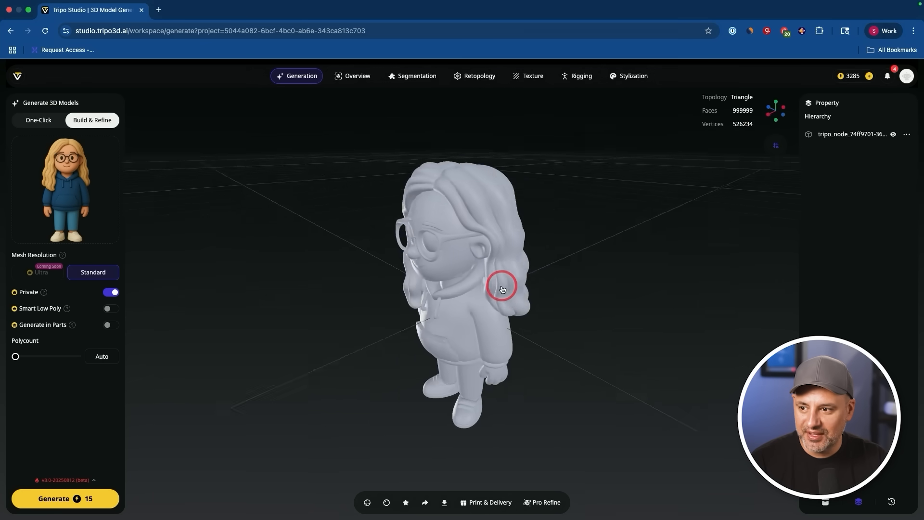
Step: Generate the girl figure's texture from the reference, then open and close the Export options
left_click_drag(502, 289, 582, 260)
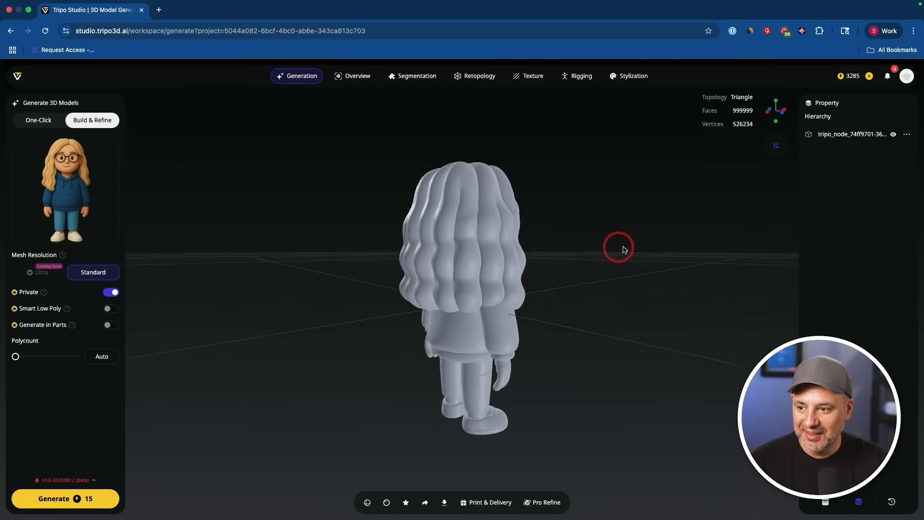
left_click_drag(618, 247, 551, 183)
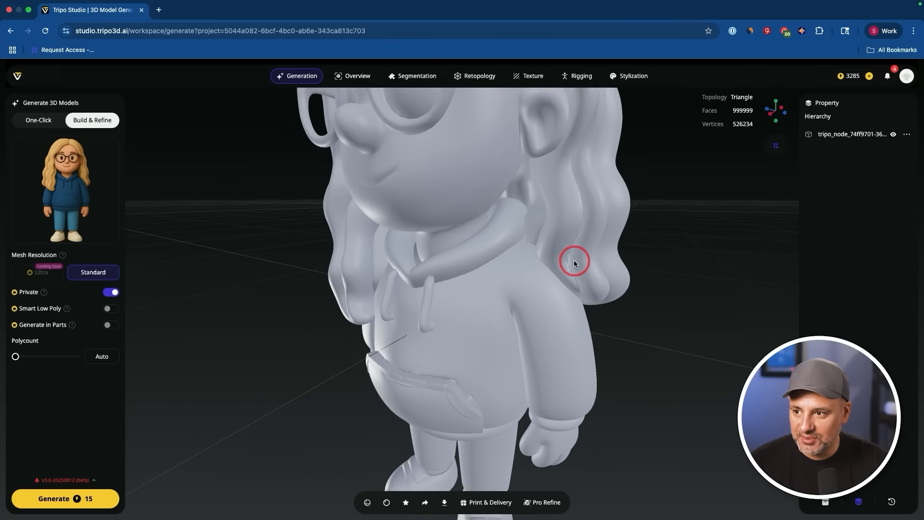
left_click(573, 261)
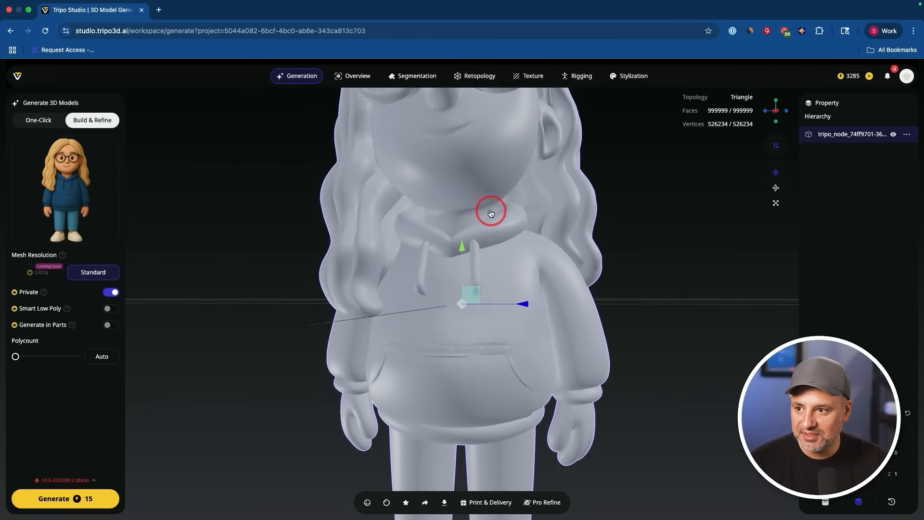
left_click(534, 76)
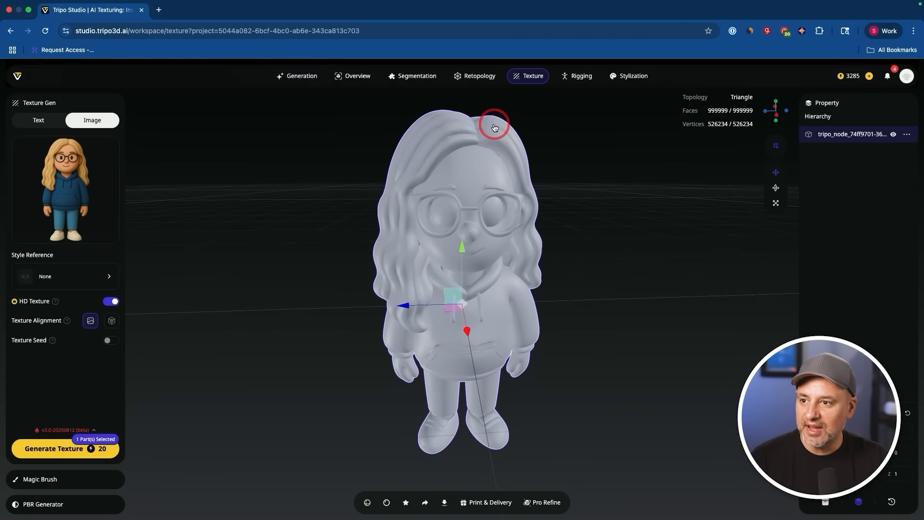
mouse_move(531, 76)
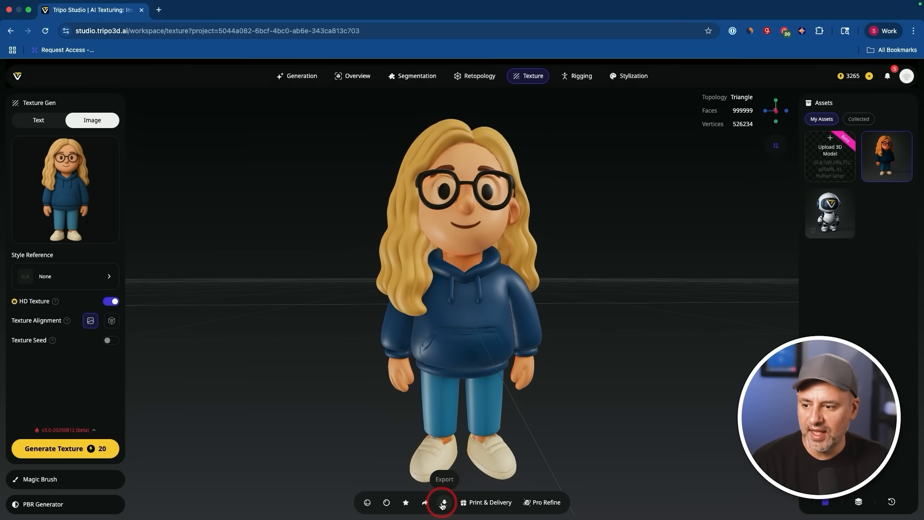
left_click(440, 515)
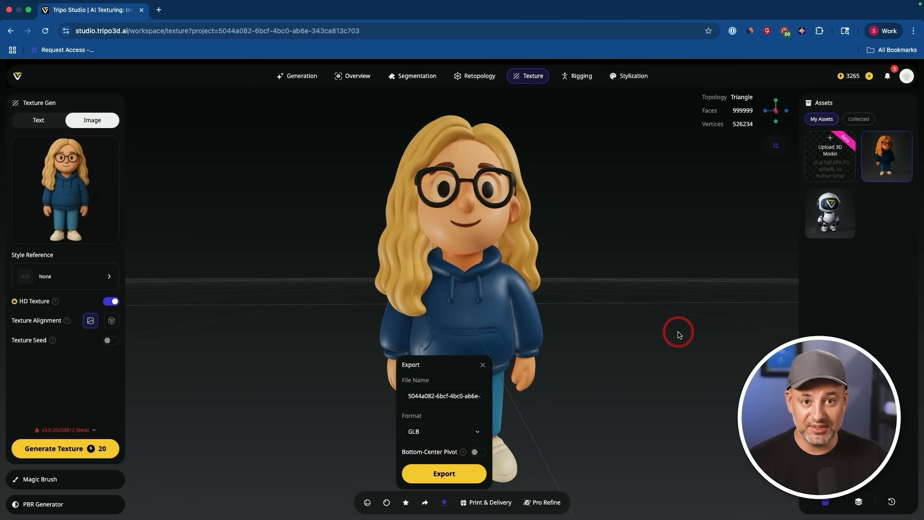
left_click(483, 364)
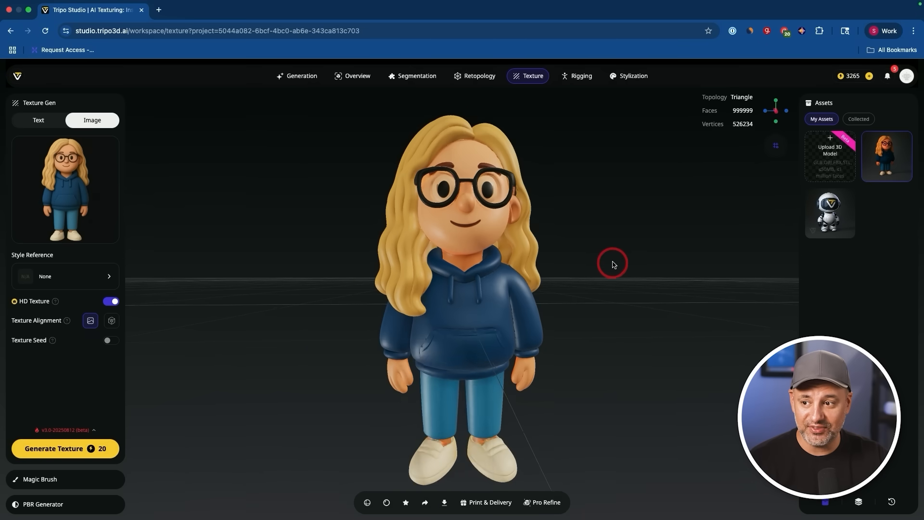